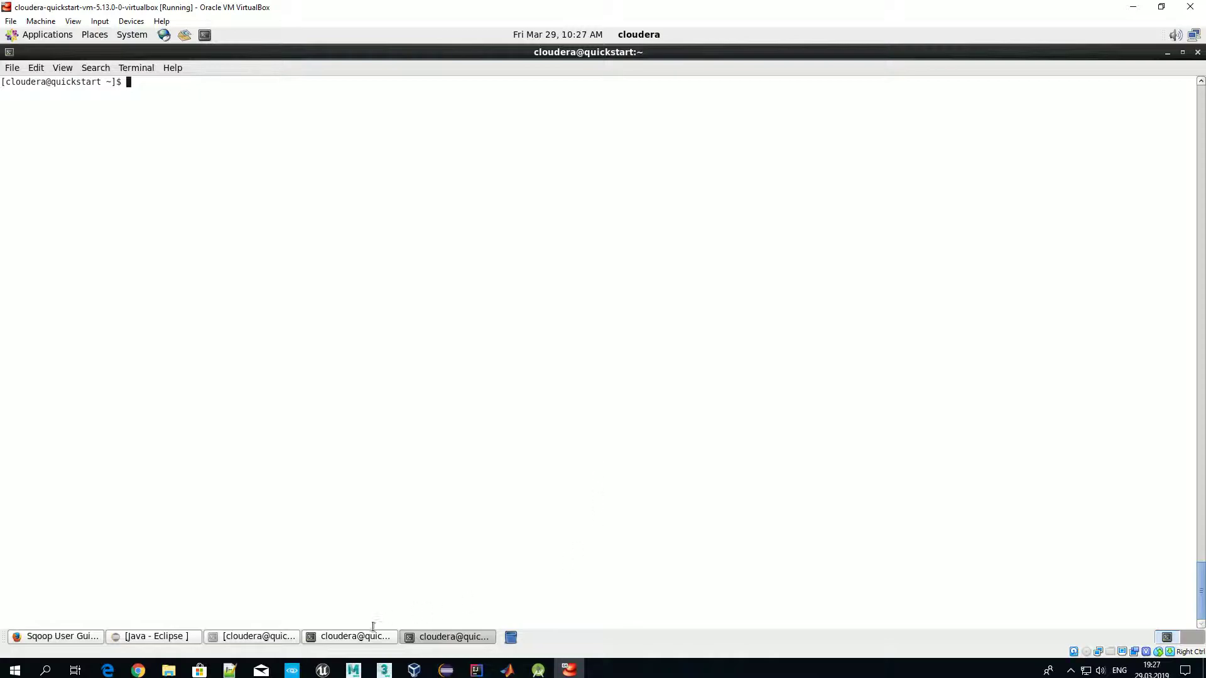
# Raise the MySQL shell terminal and move its window toward the right of the screen
pyautogui.click(355, 636)
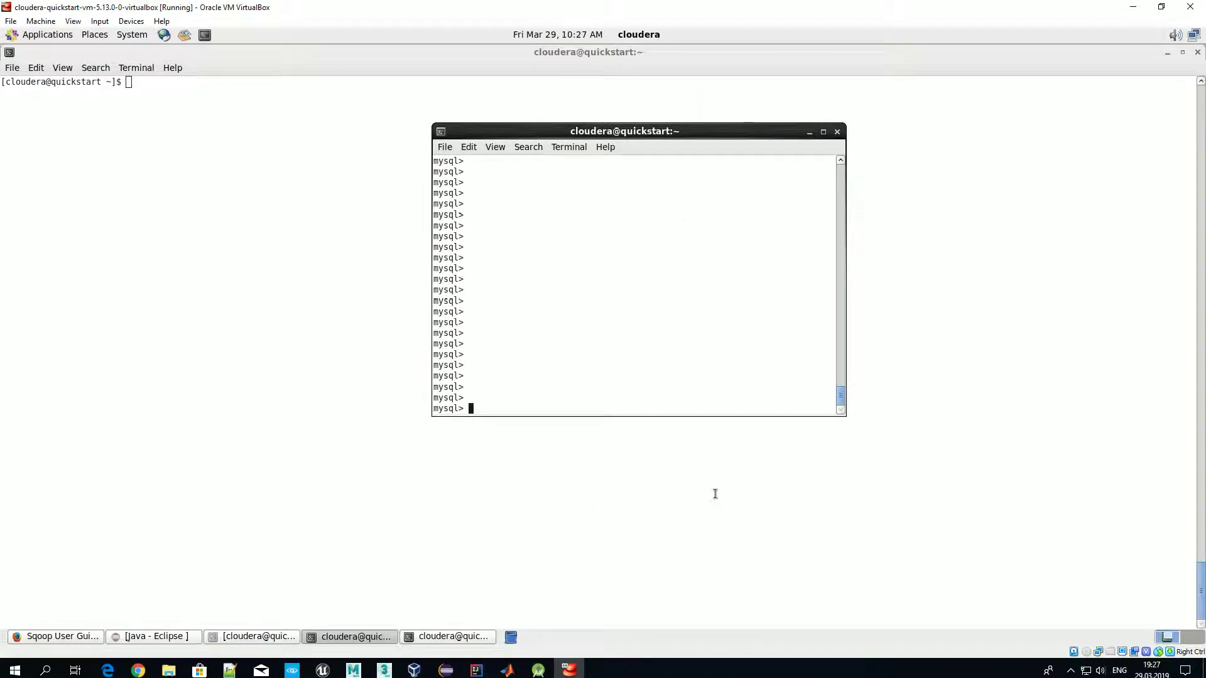
pyautogui.moveTo(665, 152)
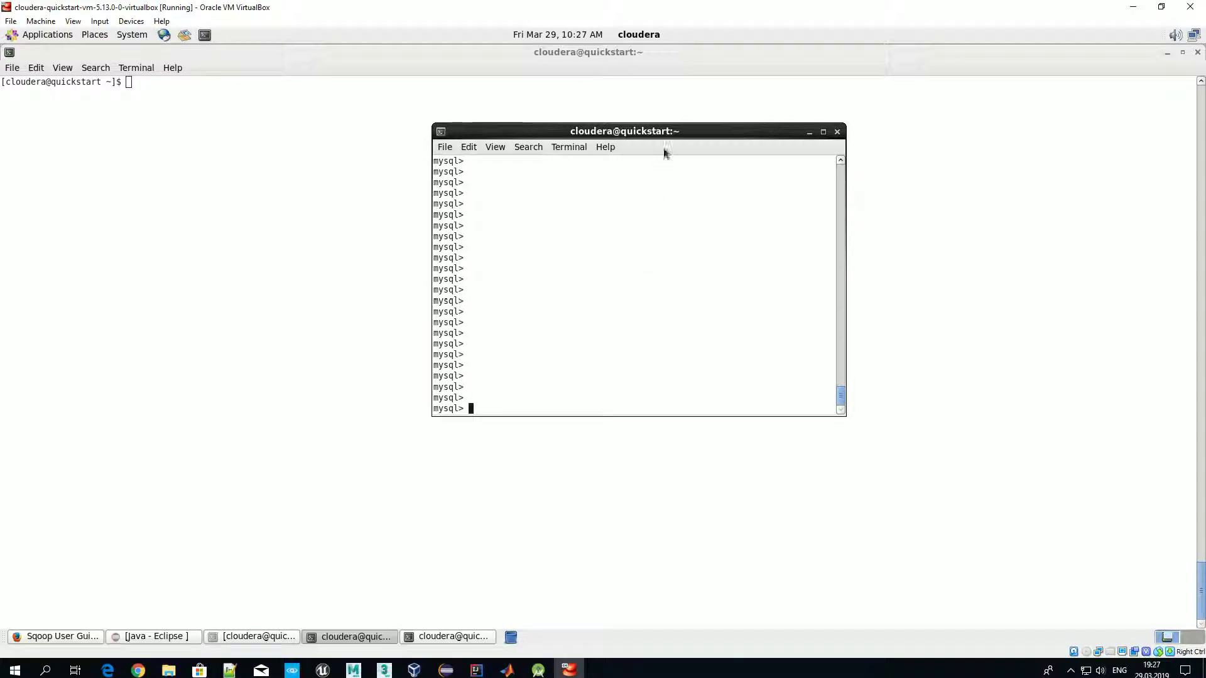
pyautogui.moveTo(624, 131); pyautogui.dragTo(893, 180)
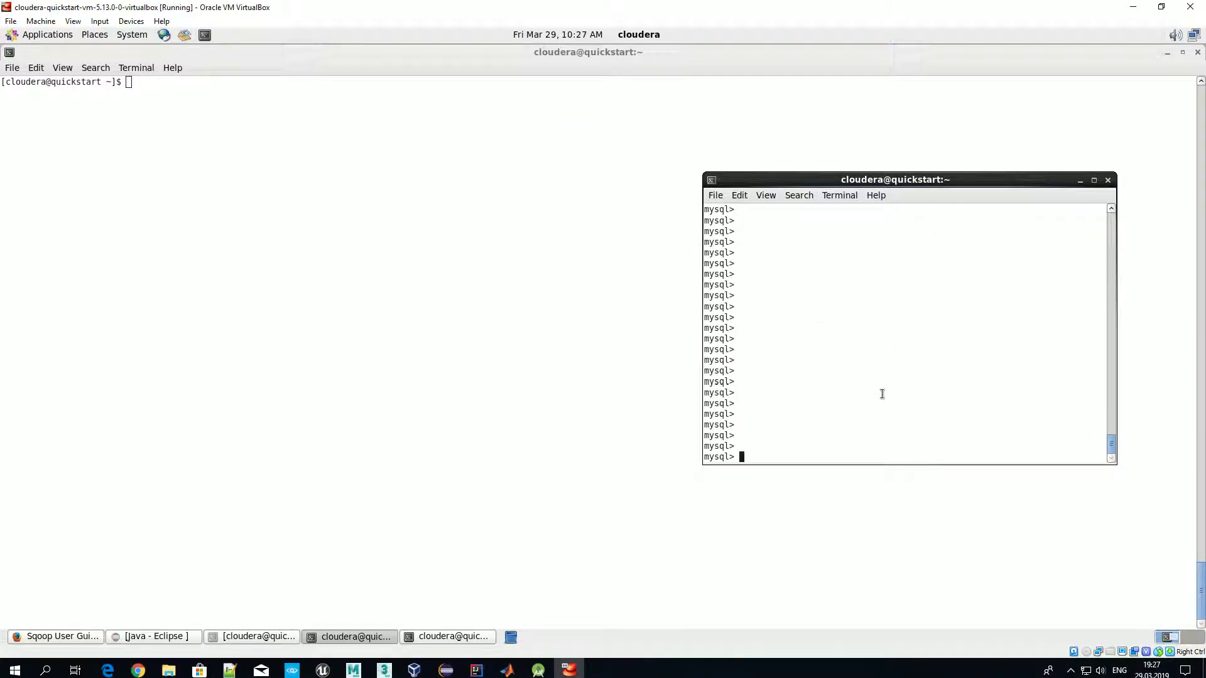
pyautogui.moveTo(884, 385)
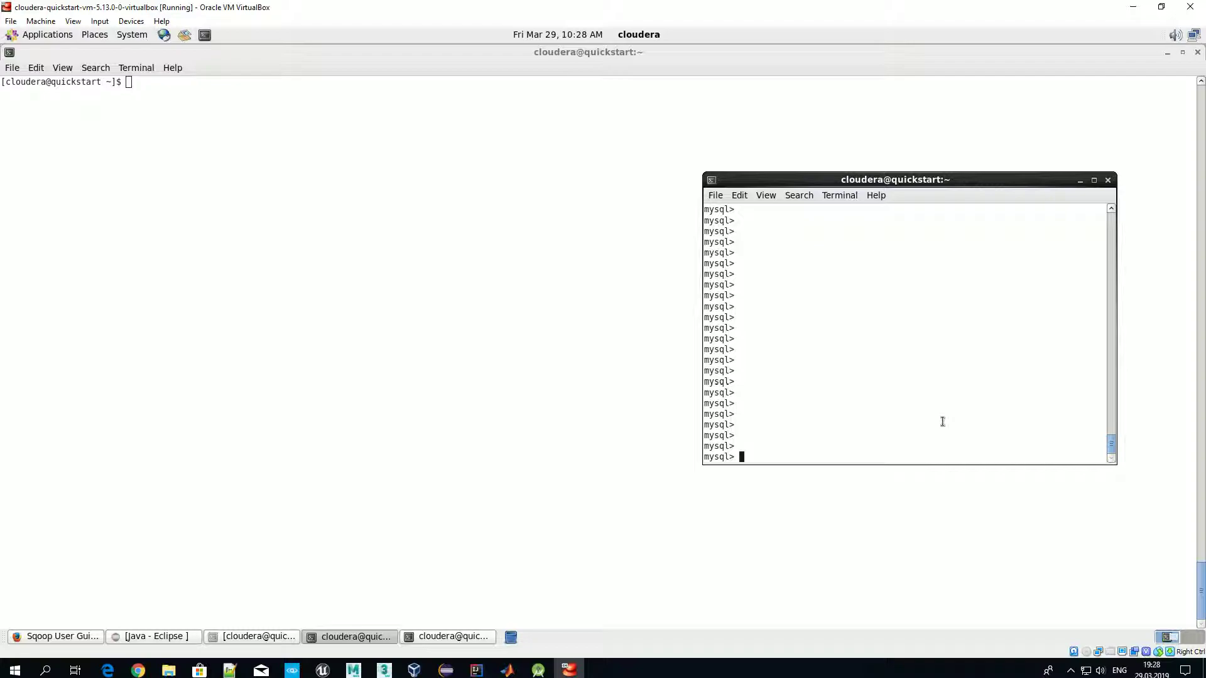
# Run 'create database test_db;' at the mysql prompt and begin the next create statement
pyautogui.write('create')
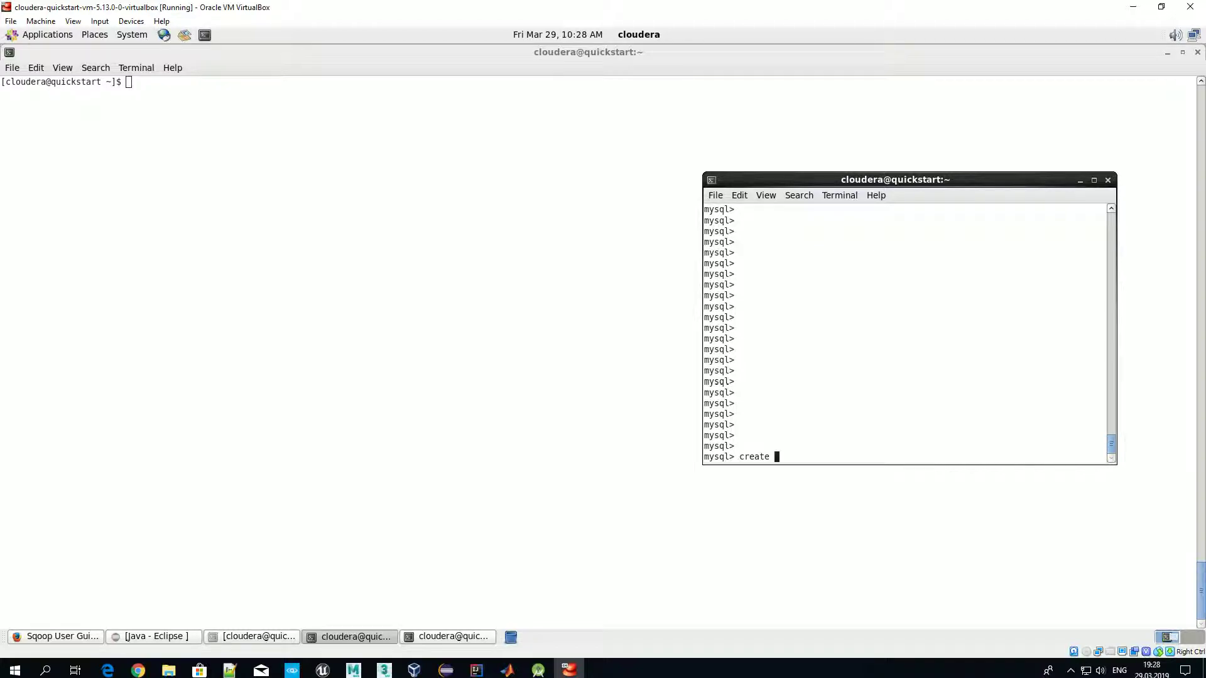
pyautogui.write('da')
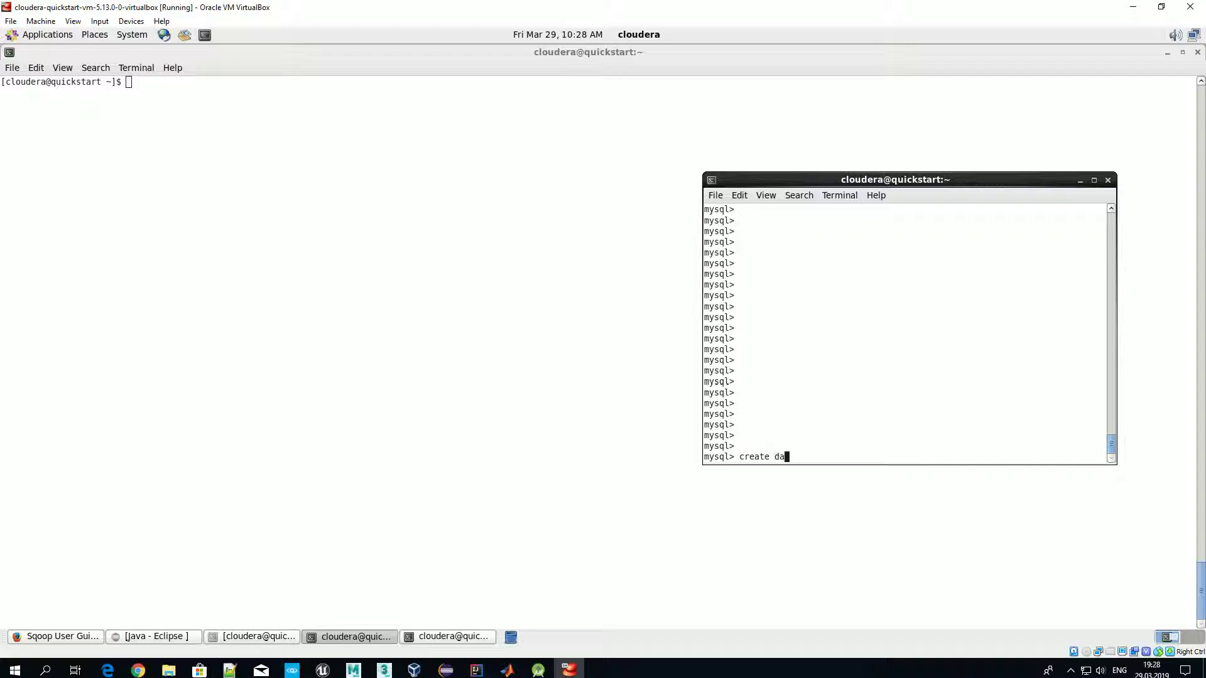
pyautogui.write('tabase')
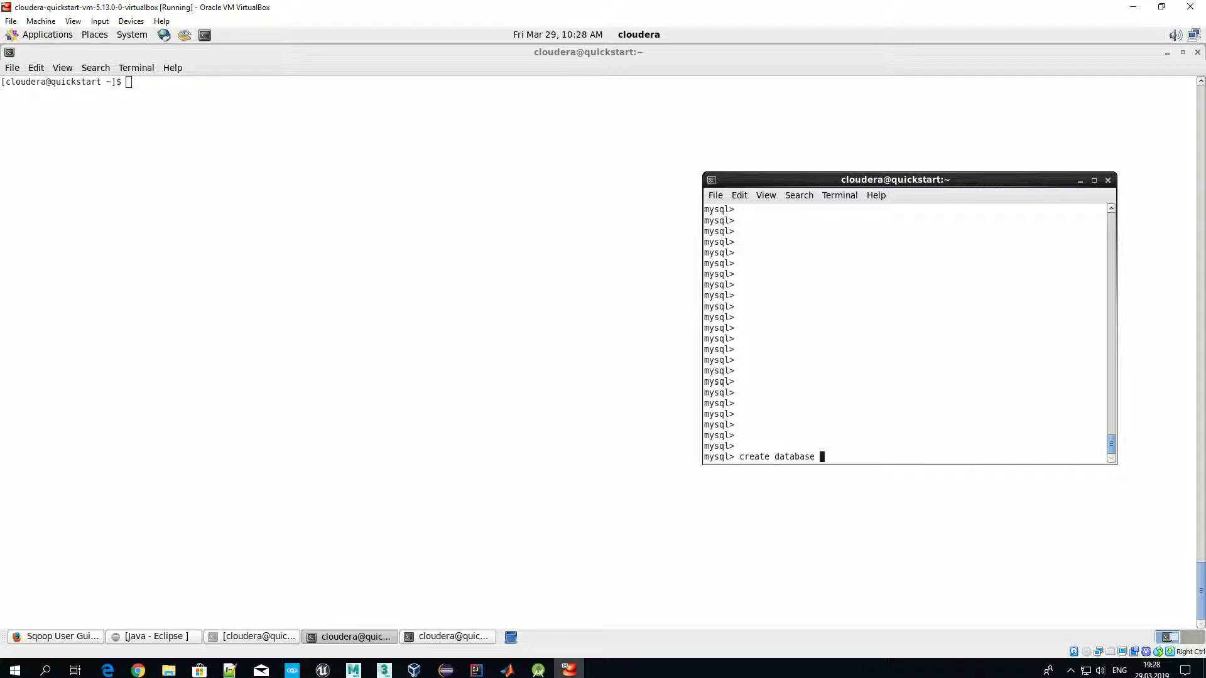
pyautogui.write('test_db;')
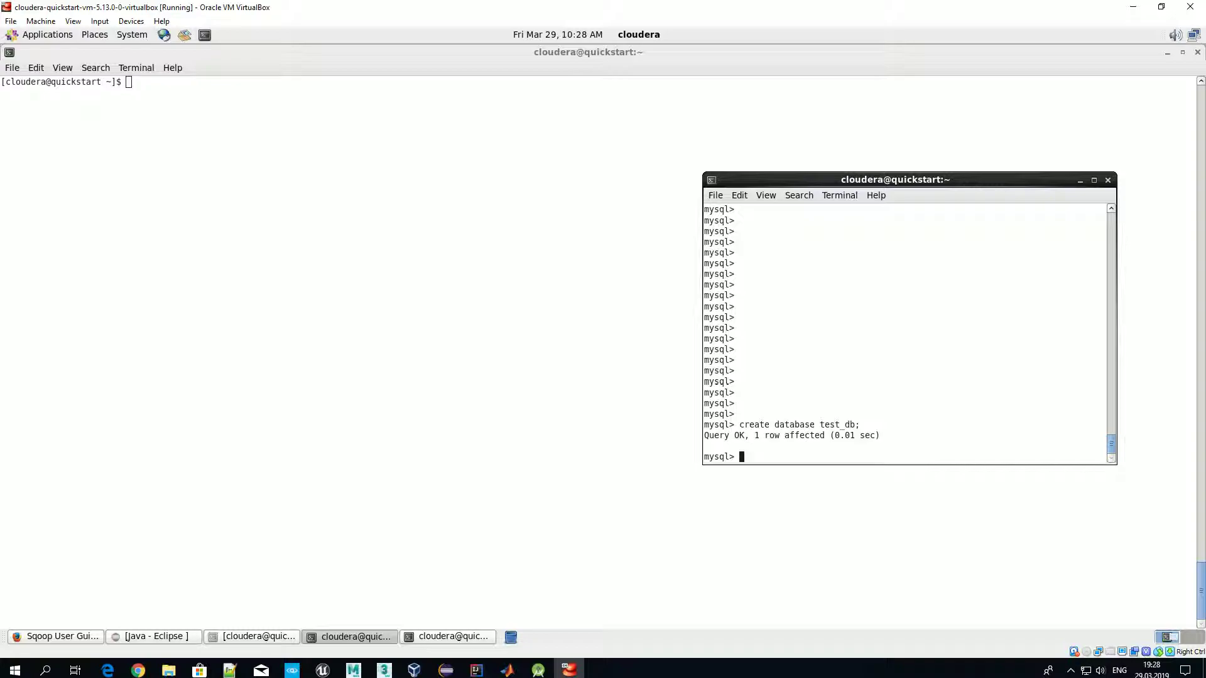
pyautogui.write('cre')
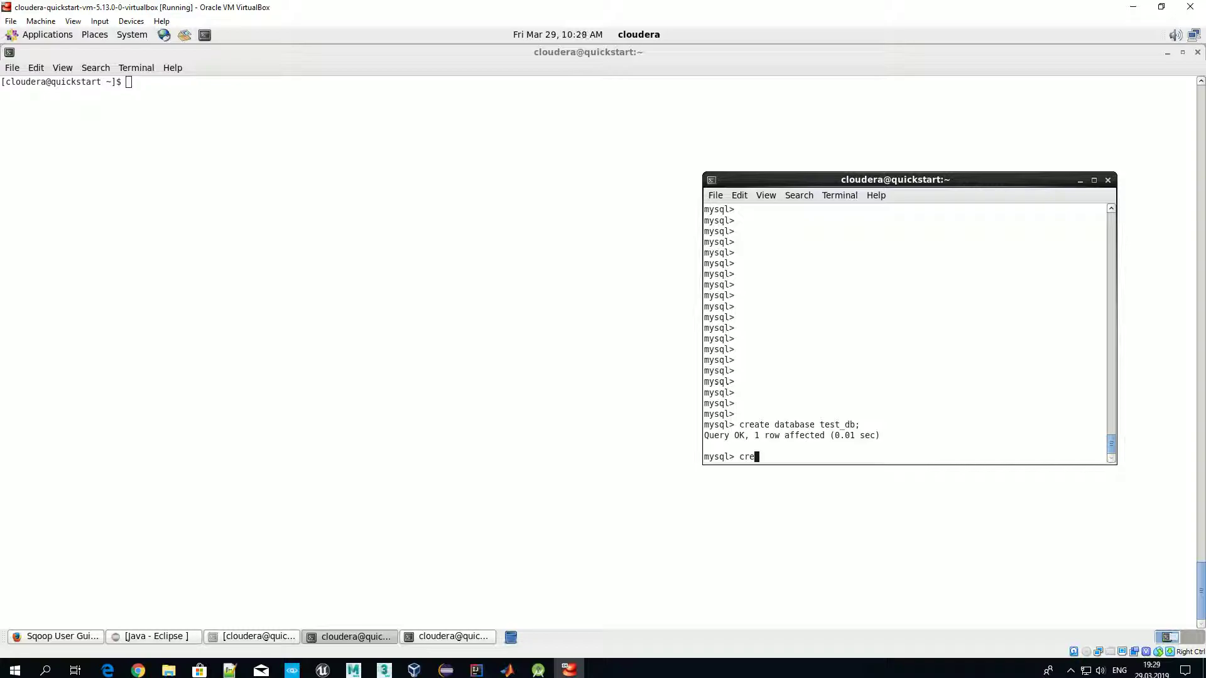
# Switch the MySQL session to test_db with 'use test_db;'
pyautogui.write('ate')
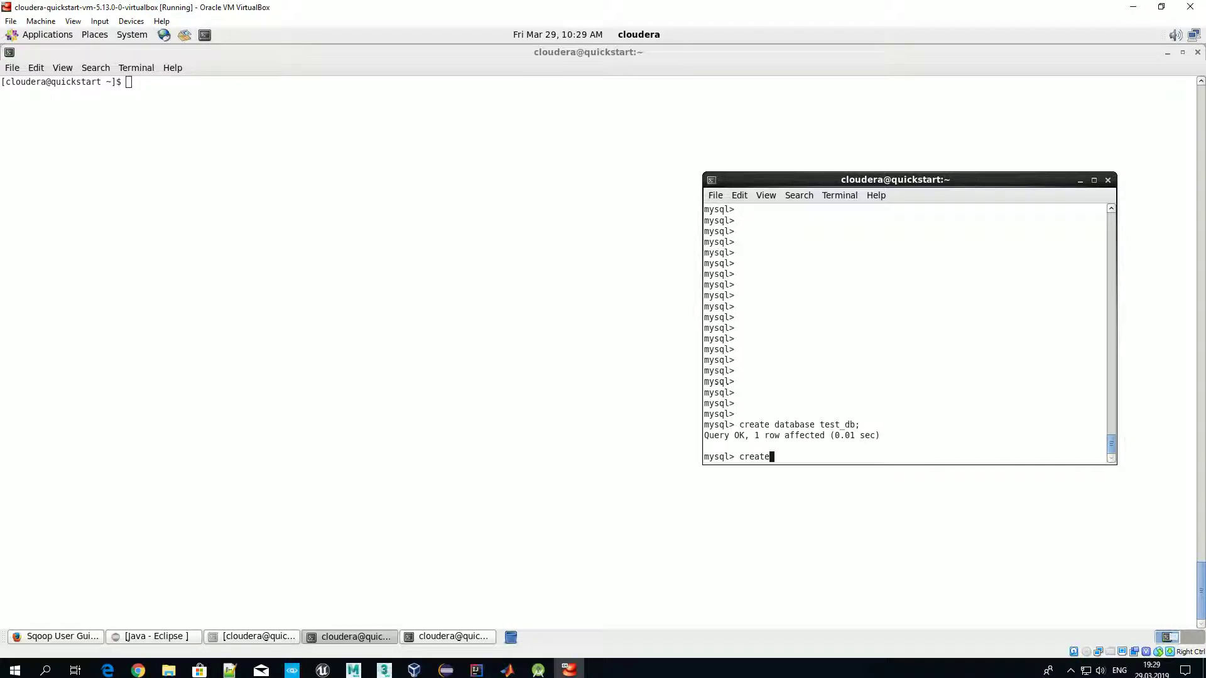
pyautogui.write('use')
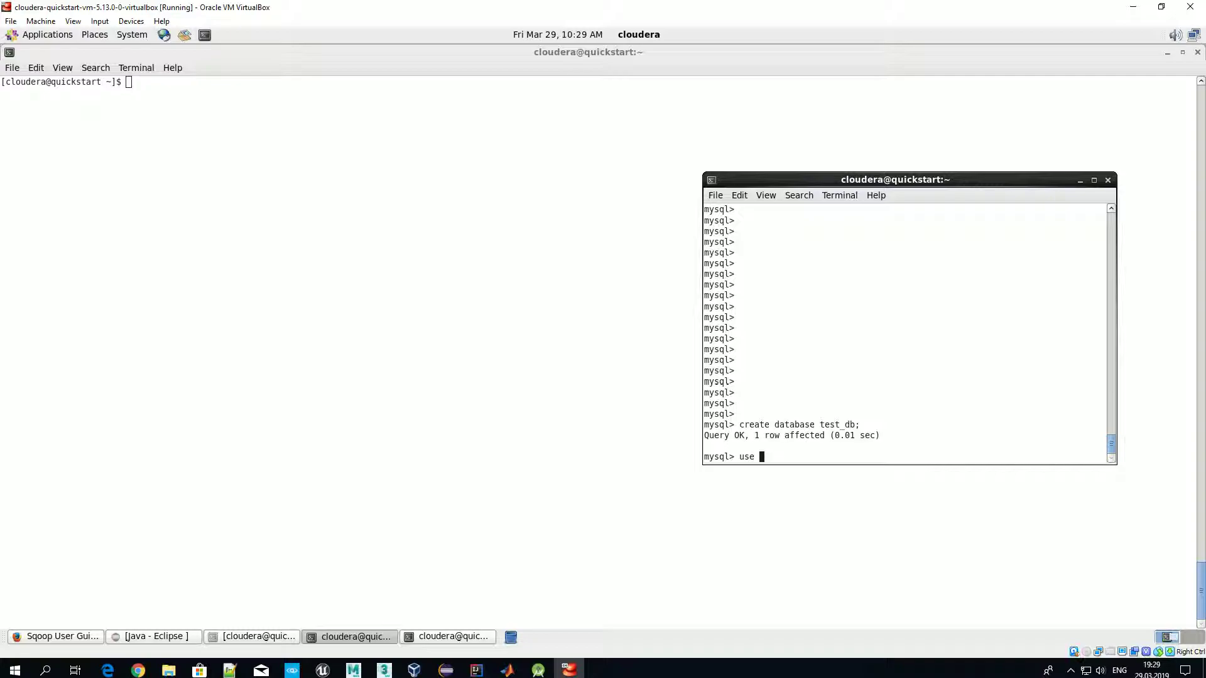
pyautogui.write('test_db;')
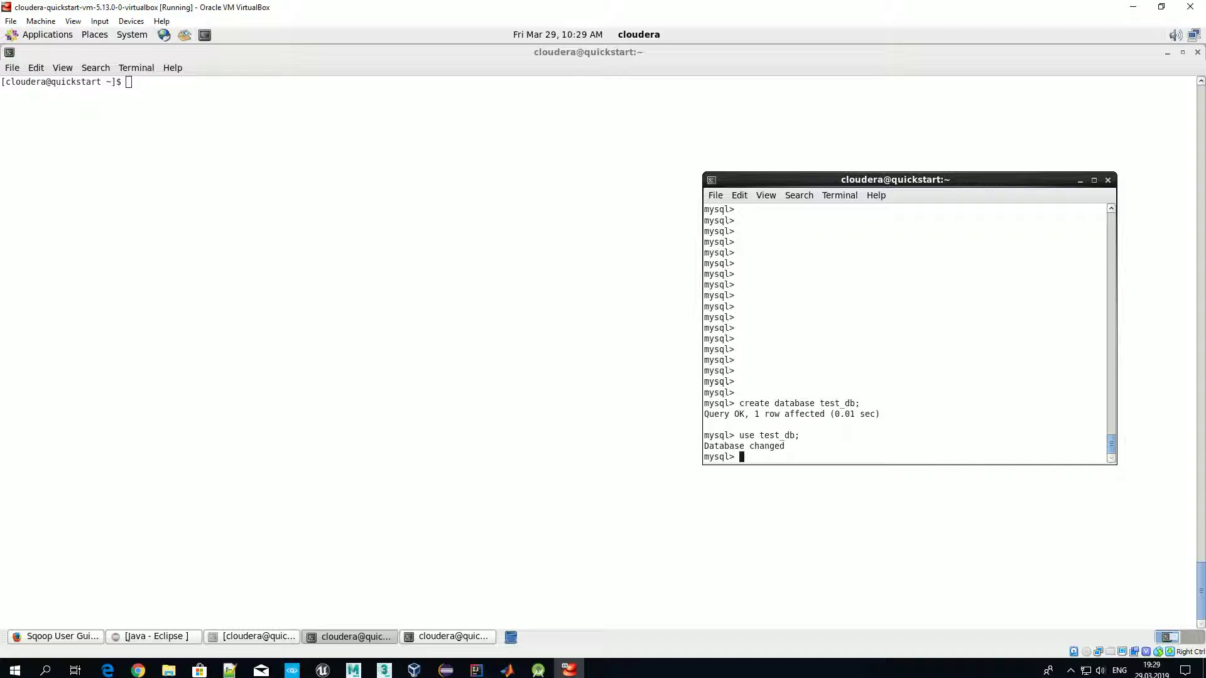
# Create table test1 with test_int_column int and test_text_column varchar(100)
pyautogui.write('create table')
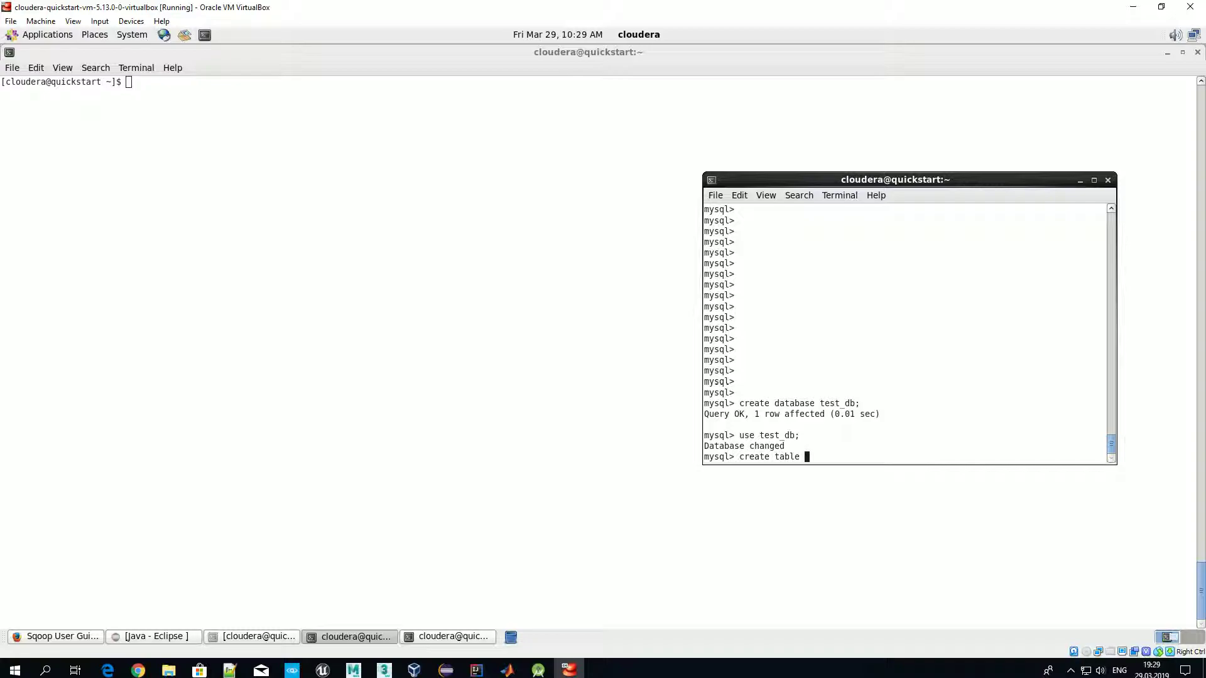
pyautogui.write('test1')
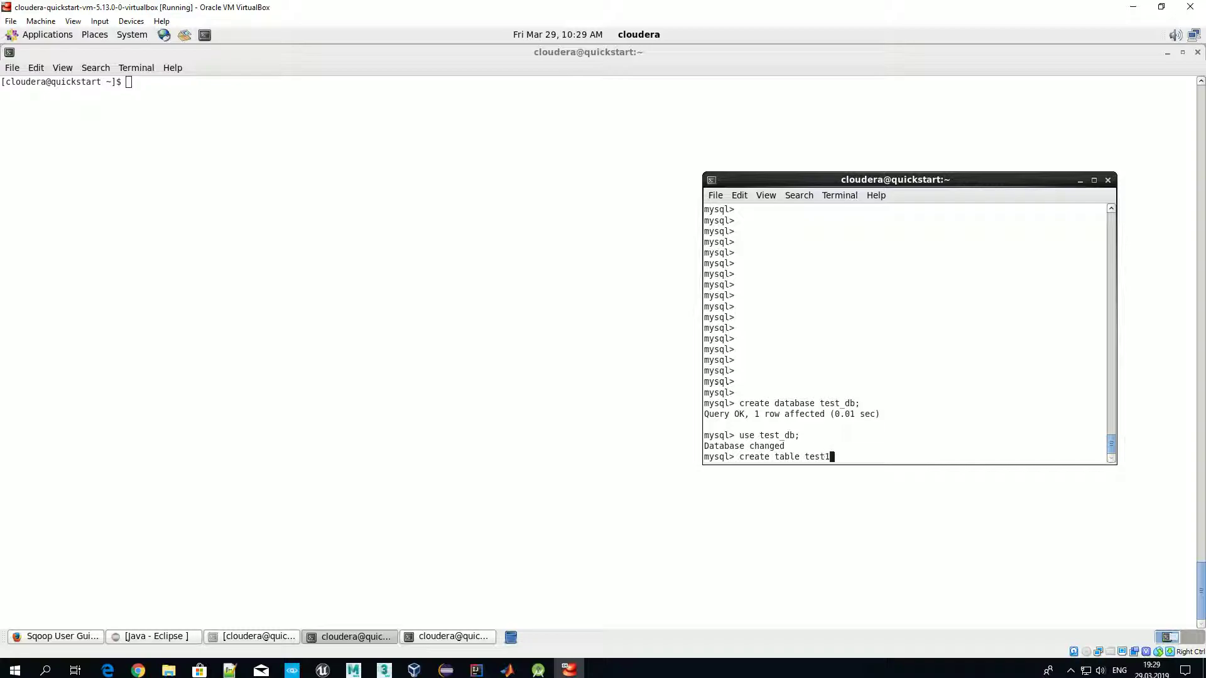
pyautogui.write('(')
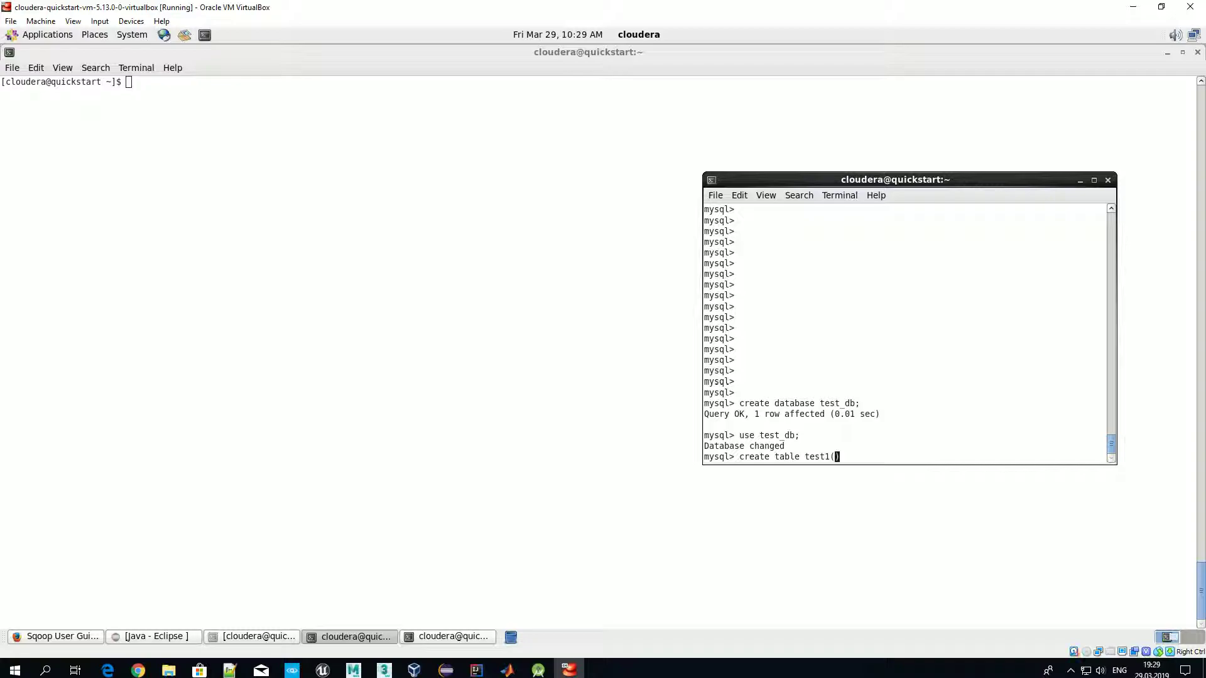
pyautogui.write('test_i')
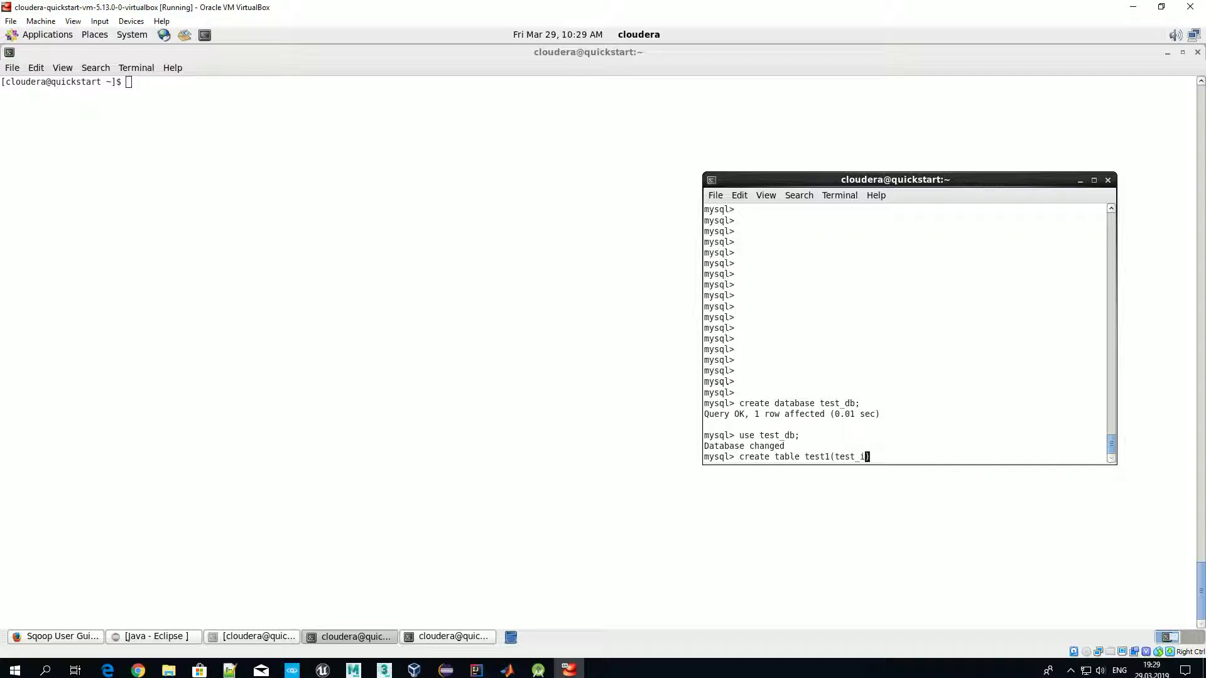
pyautogui.write('nt_column int,')
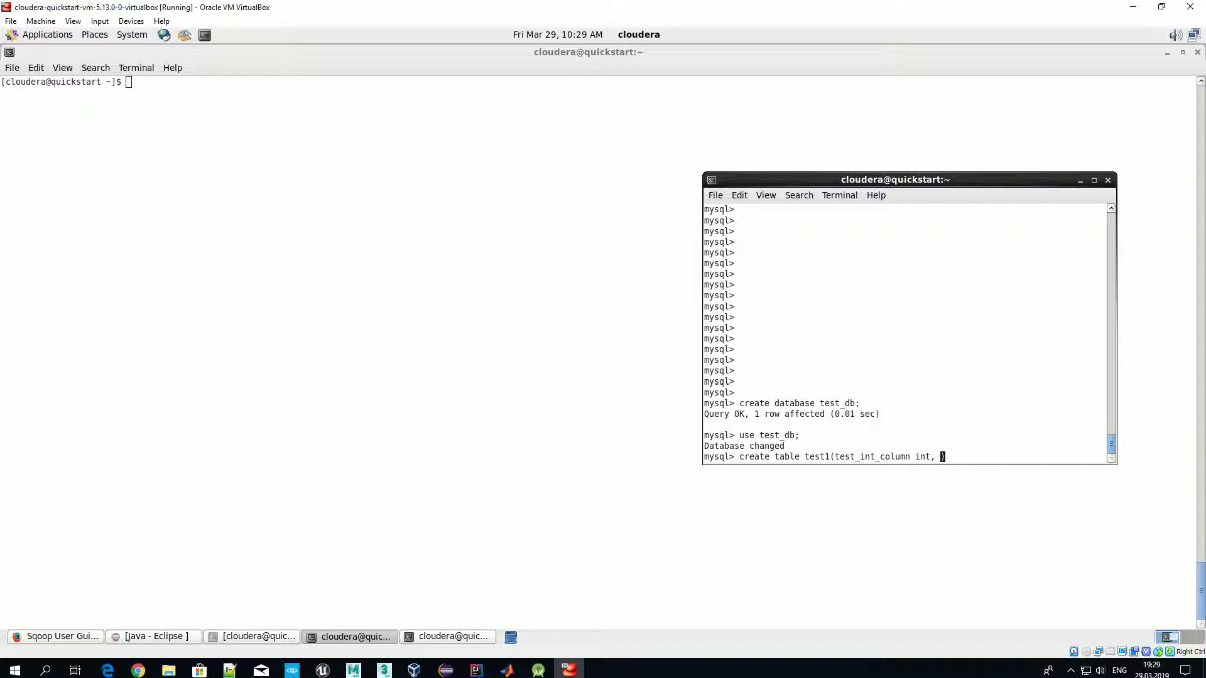
pyautogui.write('test_text_column var')
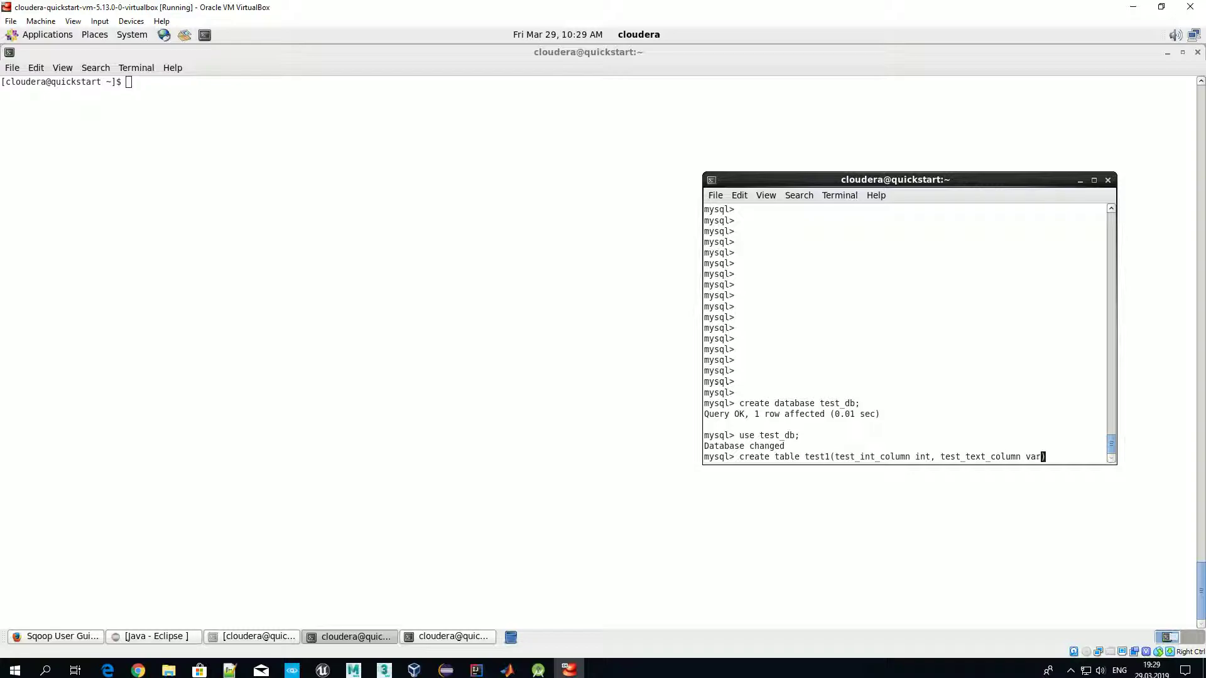
pyautogui.write('char(10)')
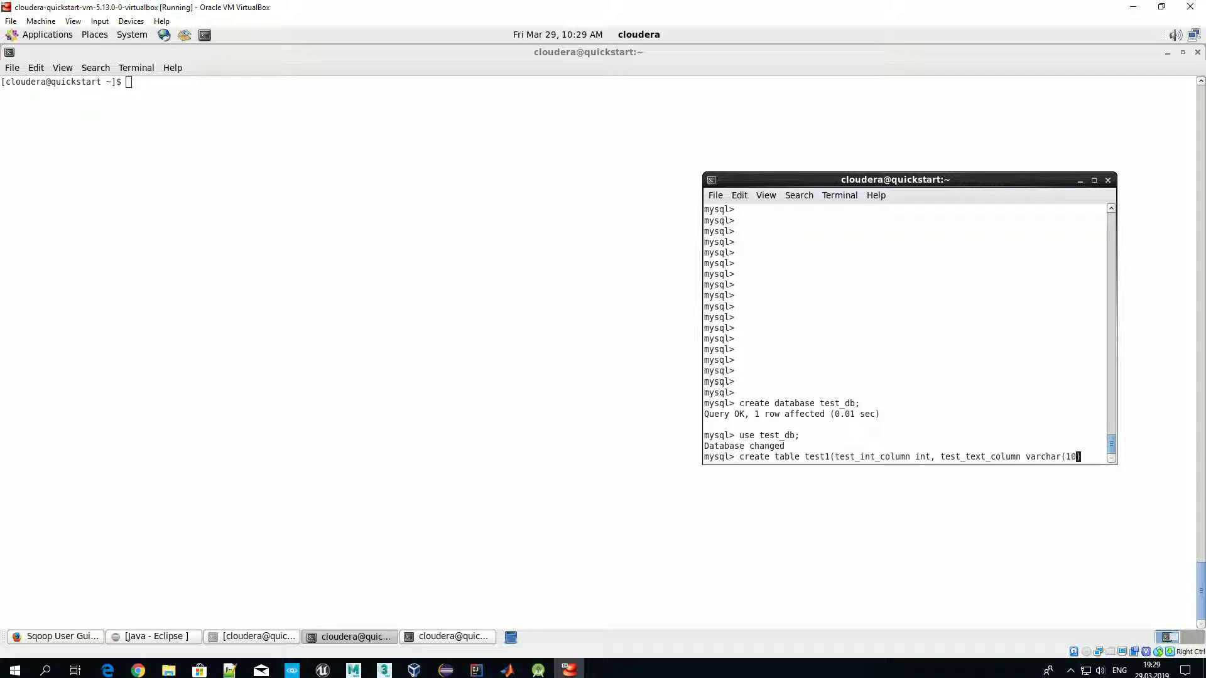
pyautogui.write('0));')
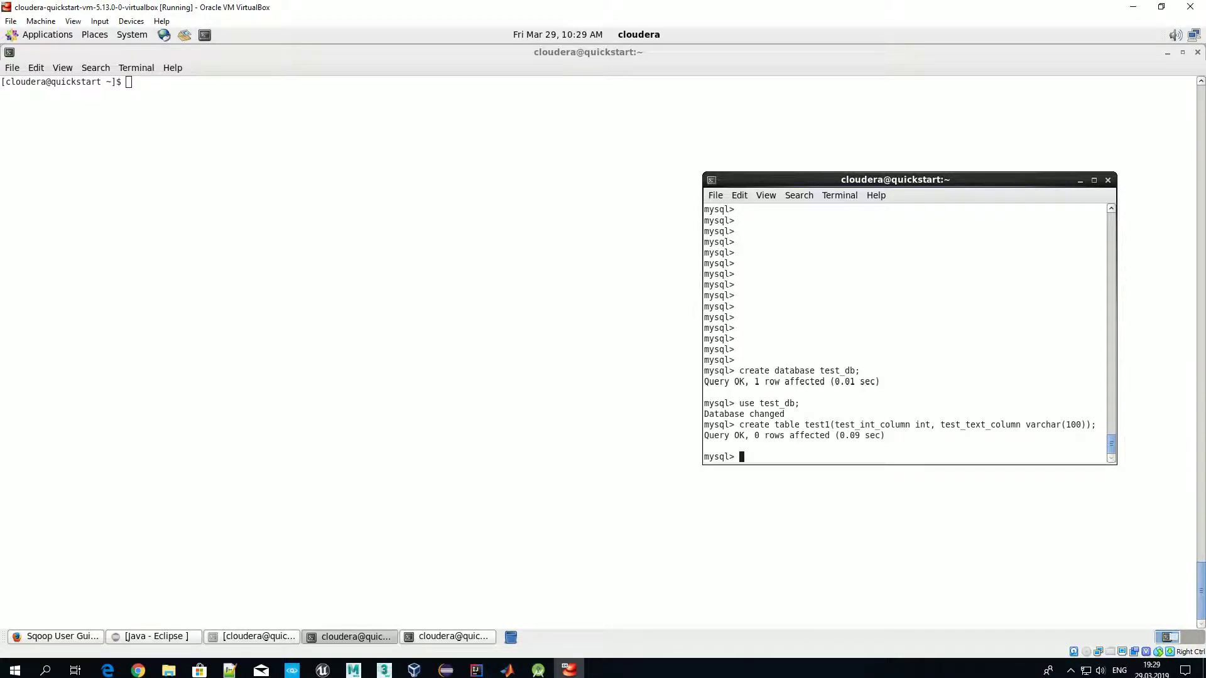
# List the tables and describe test1 to confirm its int and varchar(100) columns
pyautogui.write('show tables;')
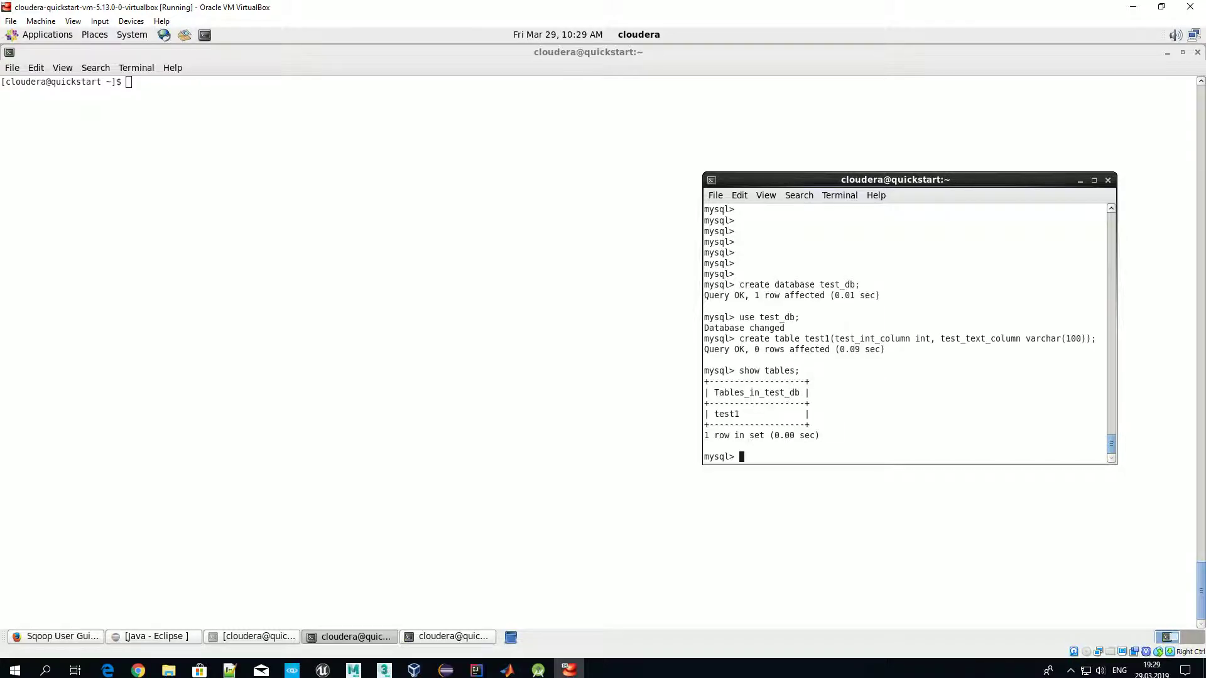
pyautogui.write('descr')
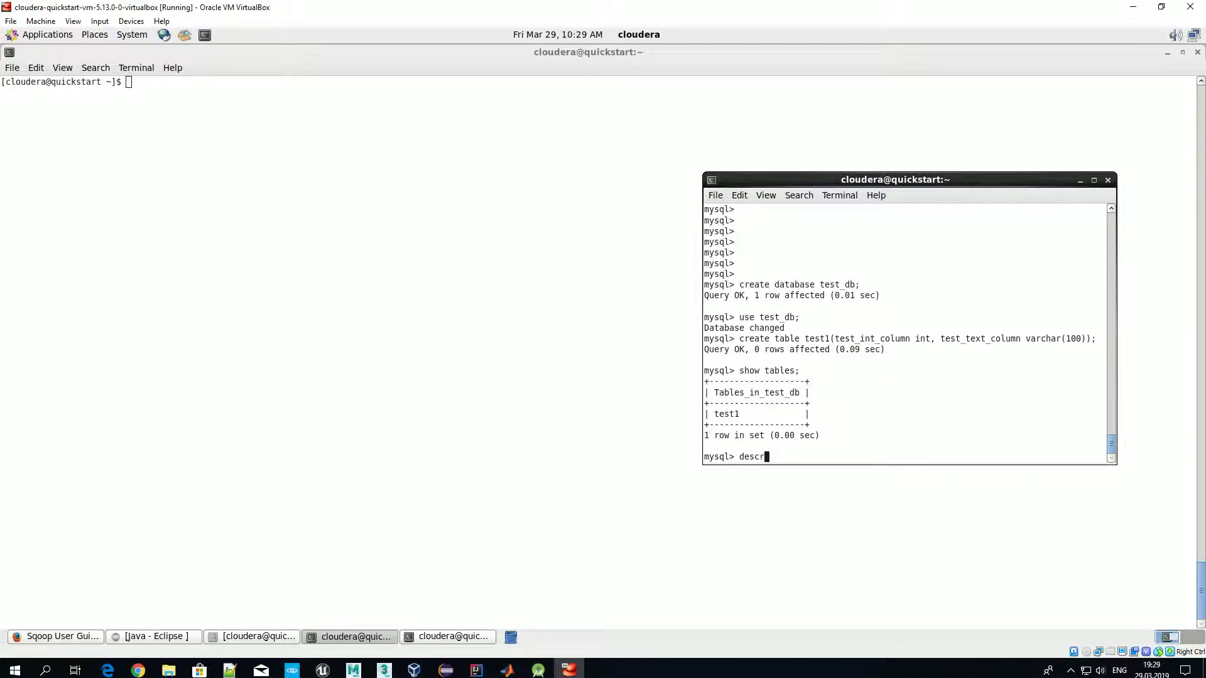
pyautogui.write('ibe test1;')
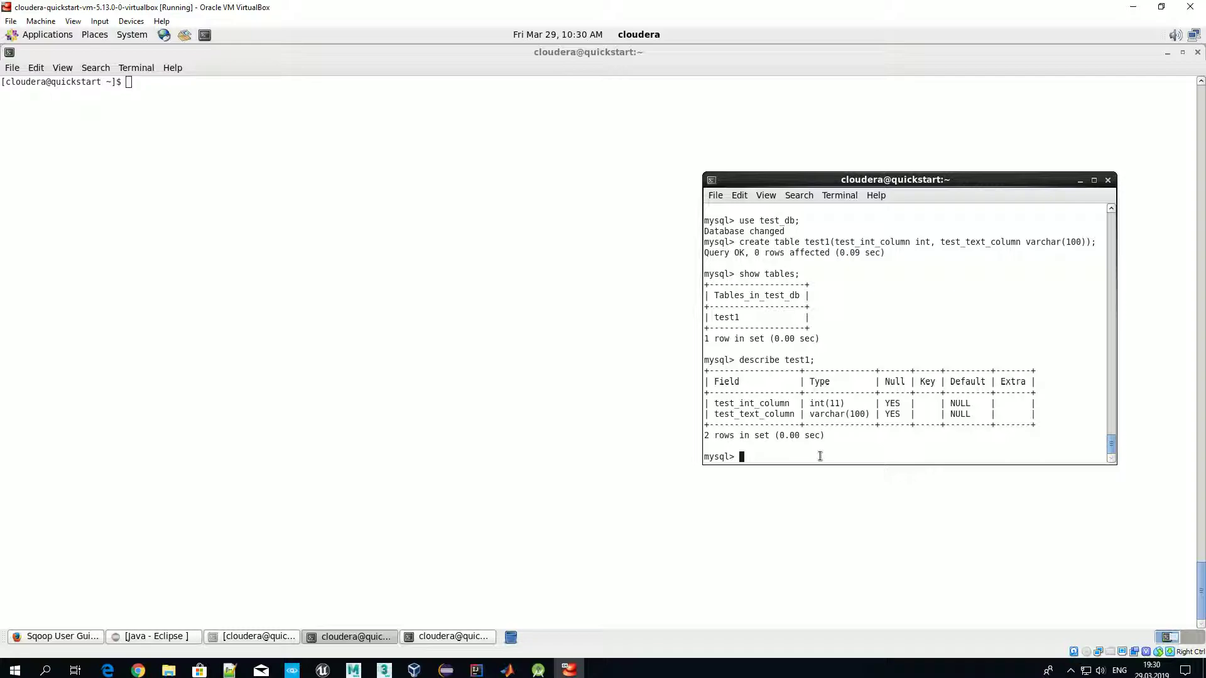
pyautogui.write('select')
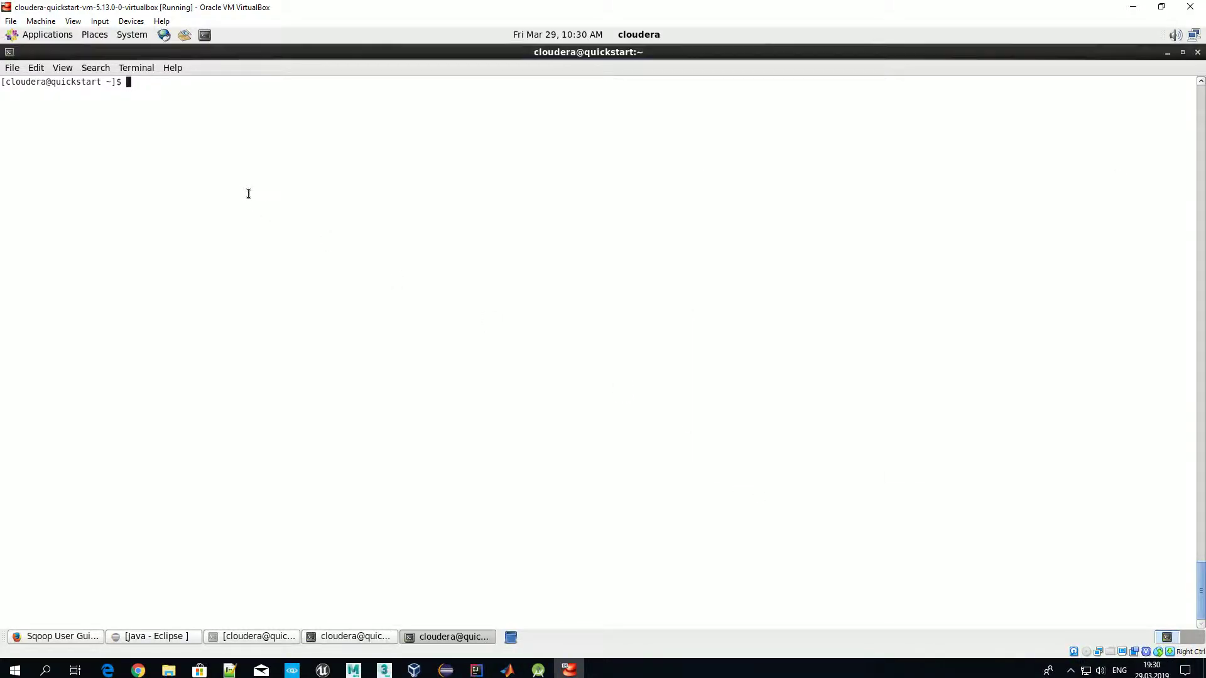
pyautogui.moveTo(409, 389)
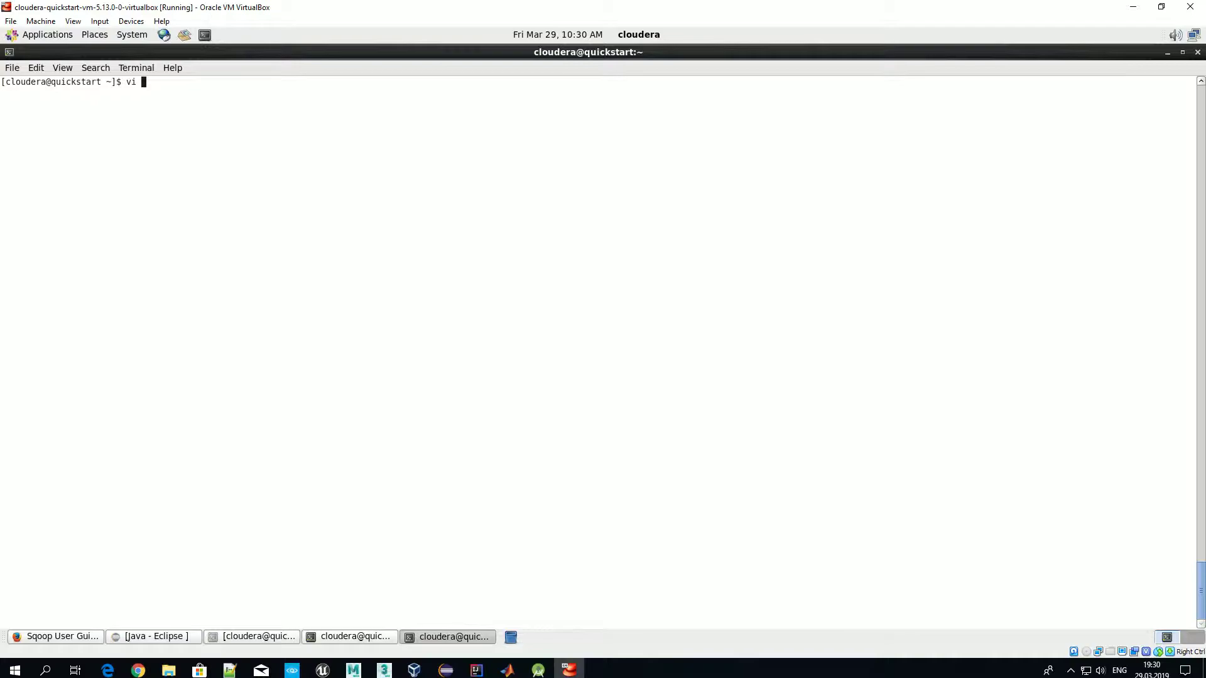
# Edit file.csv in vi and enter the rows 1, test1 / 2, test2 / 3, test3
pyautogui.write('file.csv')
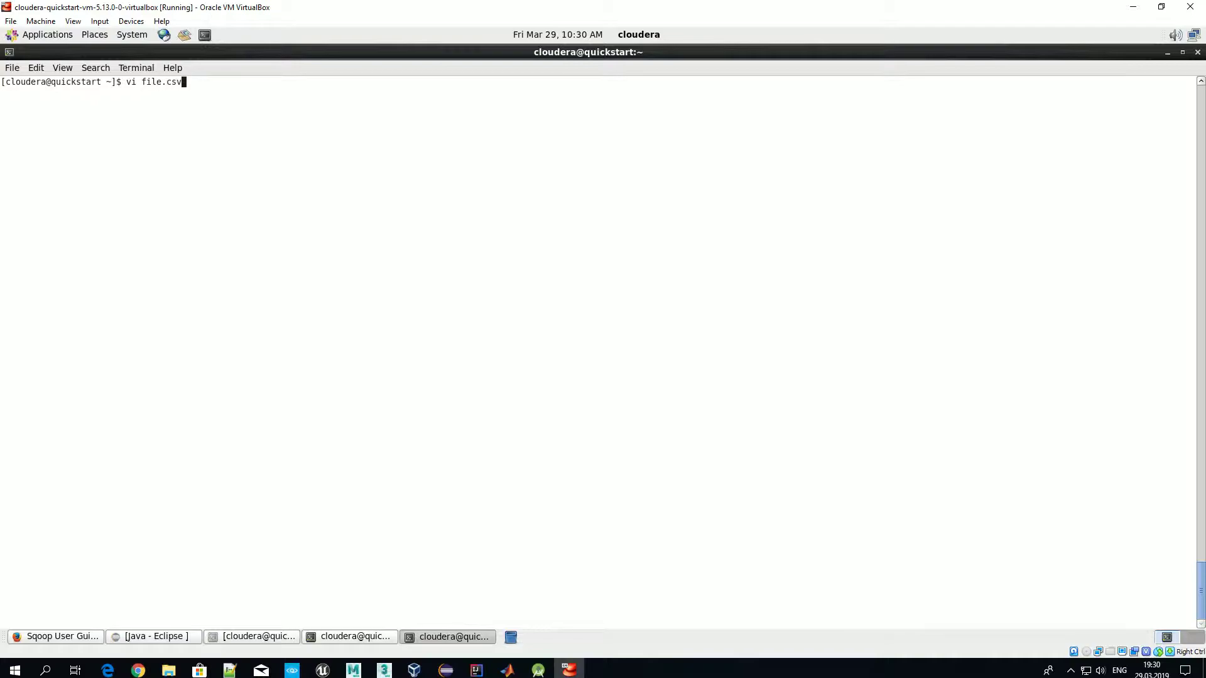
pyautogui.press('Return')
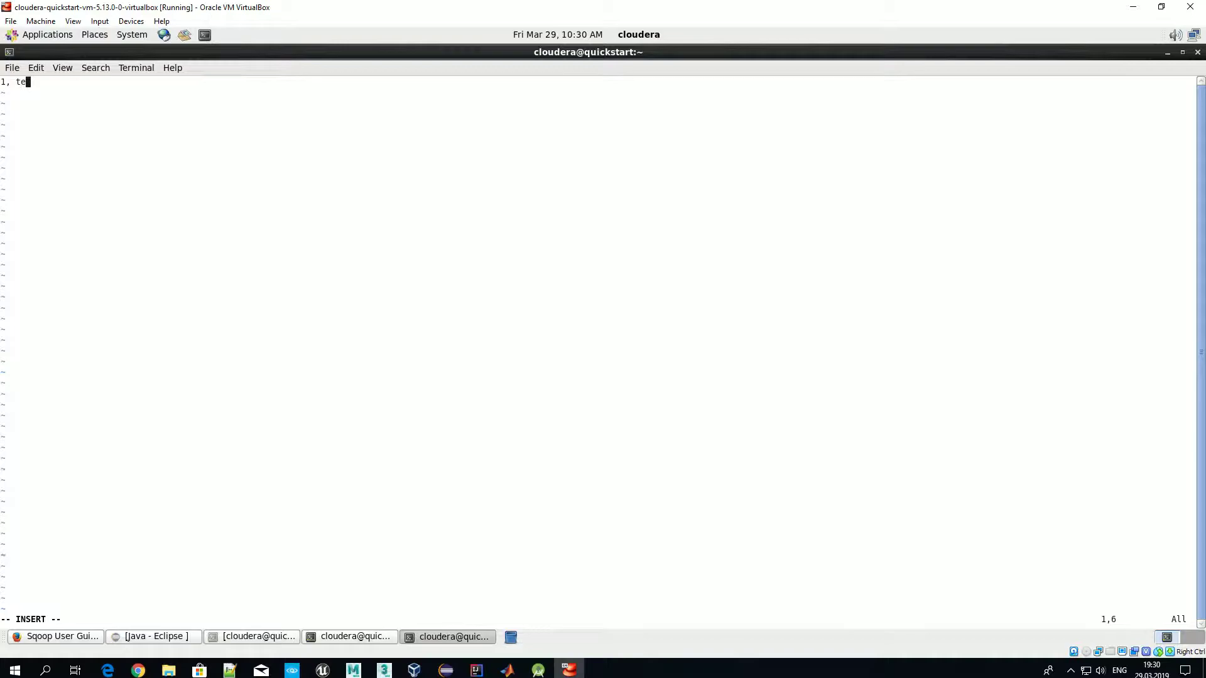
pyautogui.press('Return')
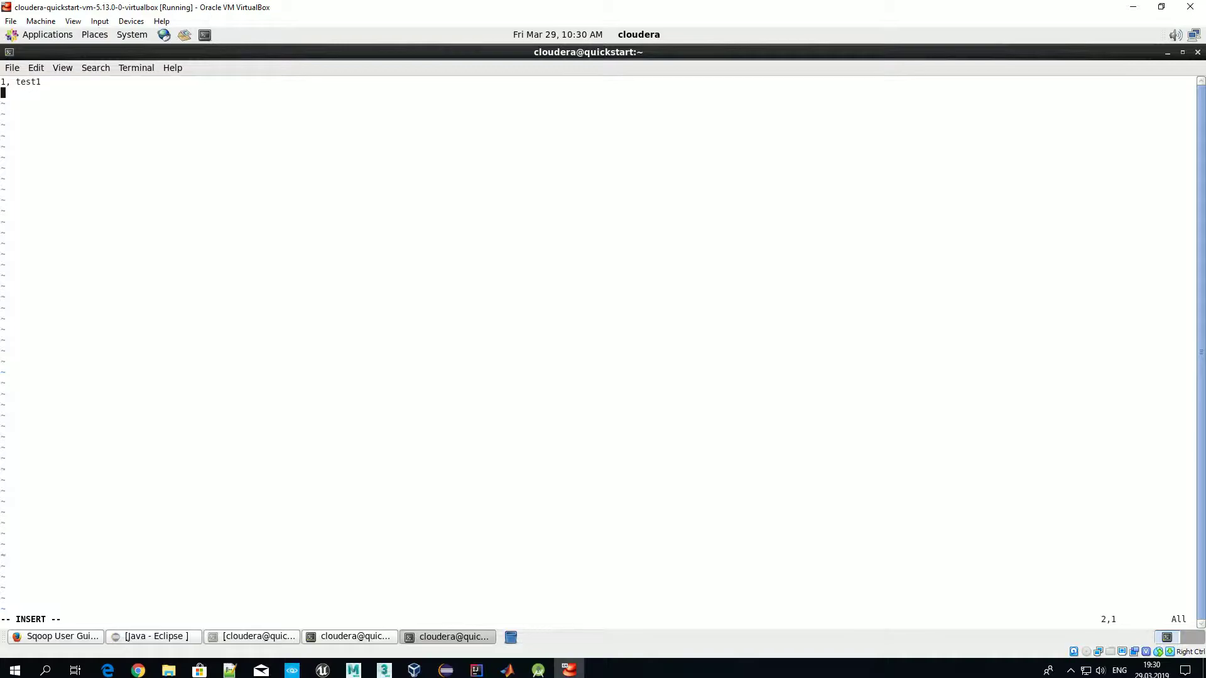
pyautogui.write('2, test2')
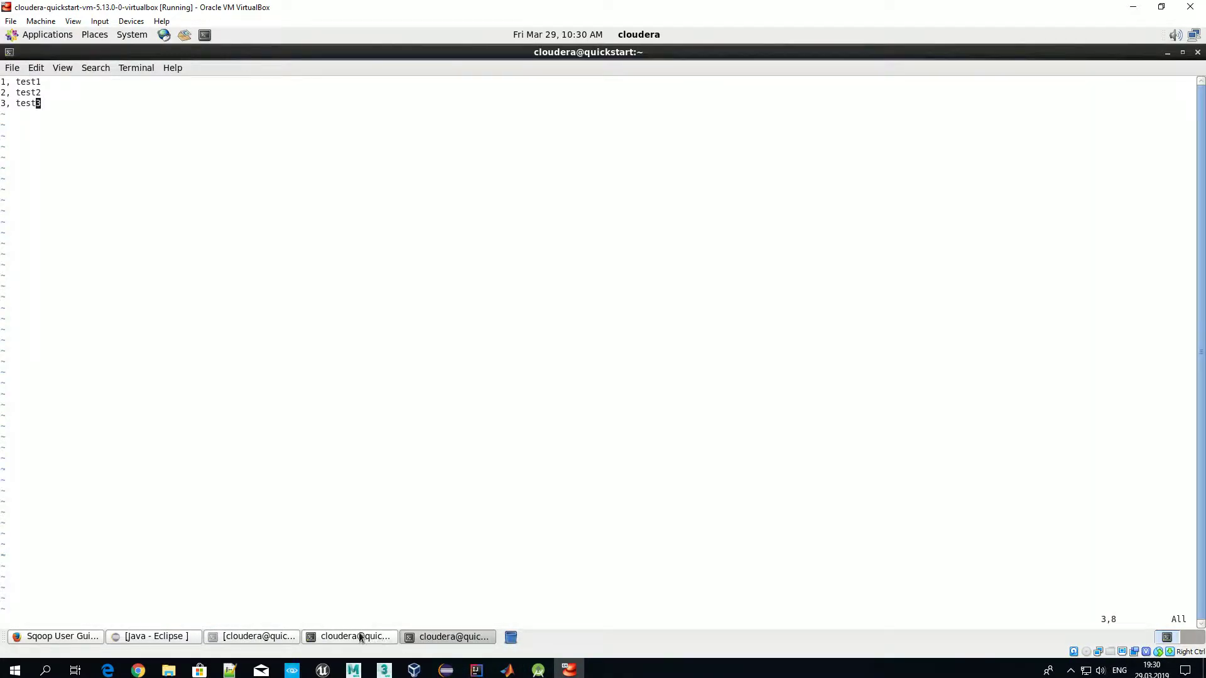
# Save file.csv and quit vi with :wq, returning to the shell
pyautogui.click(355, 637)
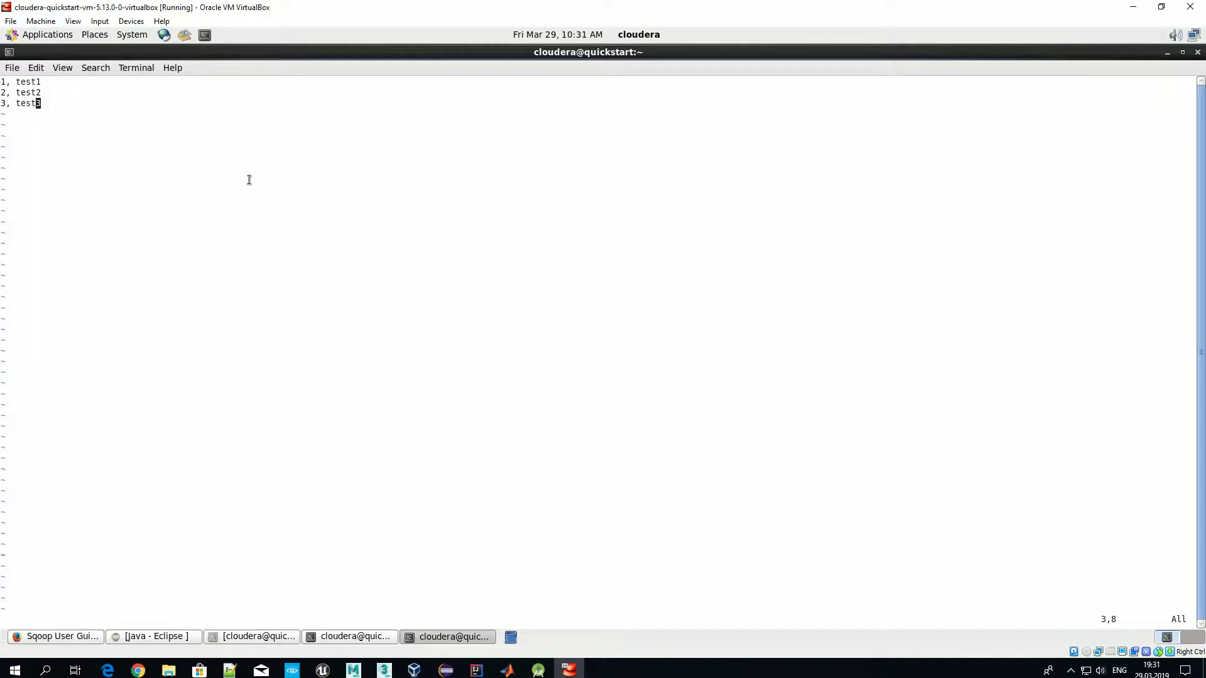
pyautogui.write(':wq')
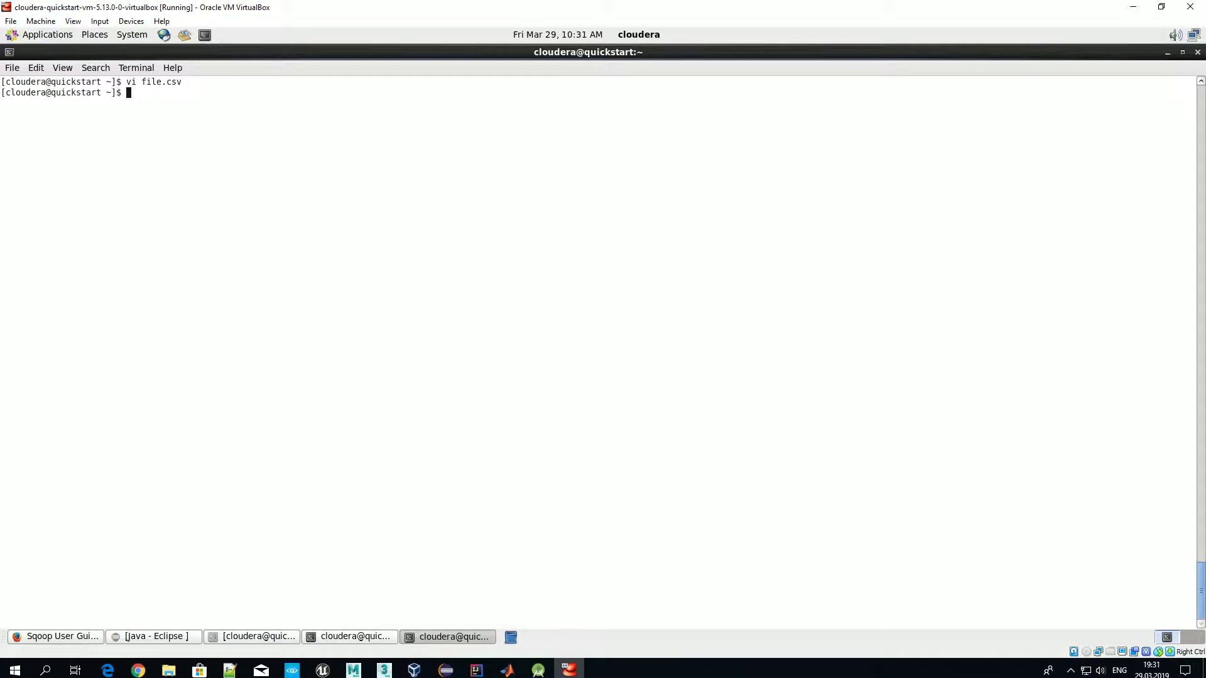
# Show file.csv contents and create HDFS folder /user/cloudera/export_folder with hadoop fs -mkdir -p
pyautogui.write('cat file.csv')
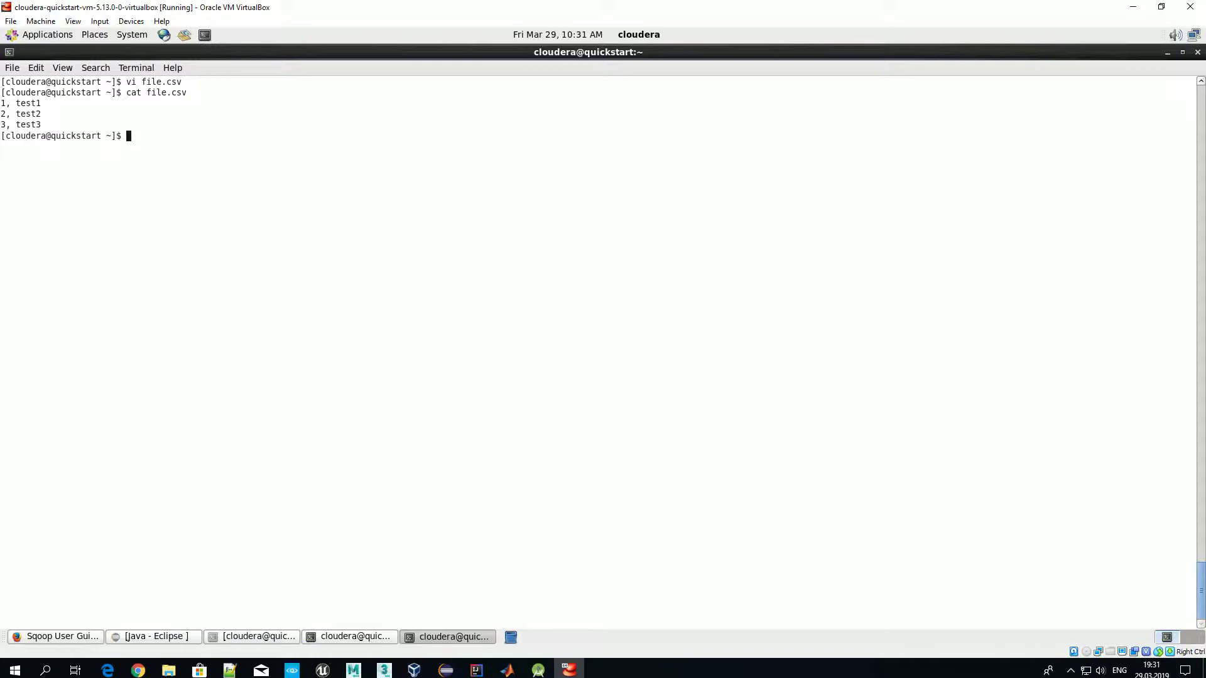
pyautogui.write('hadoop fs')
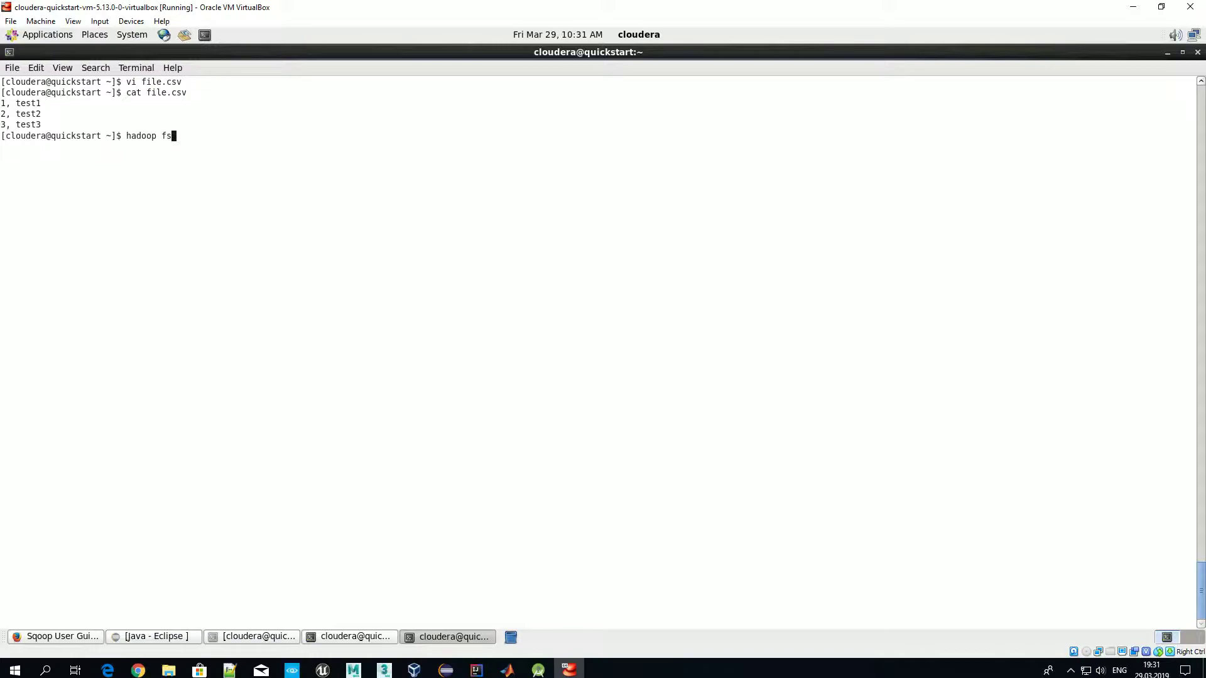
pyautogui.write('-m')
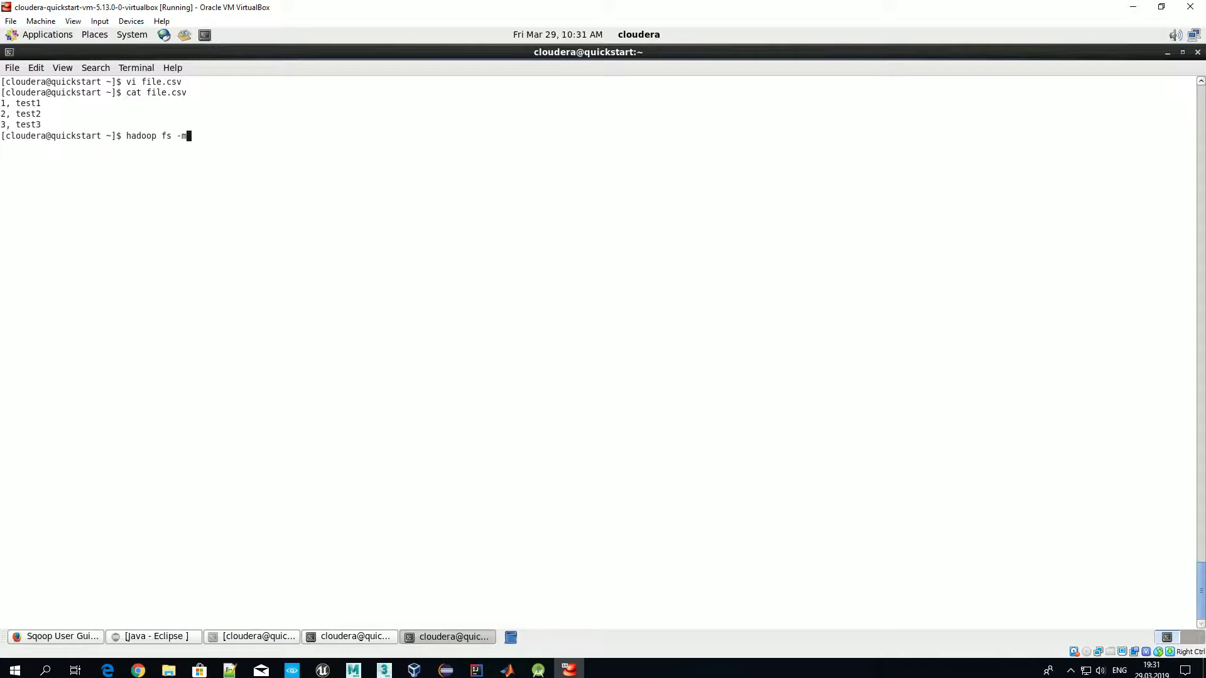
pyautogui.write('kdir')
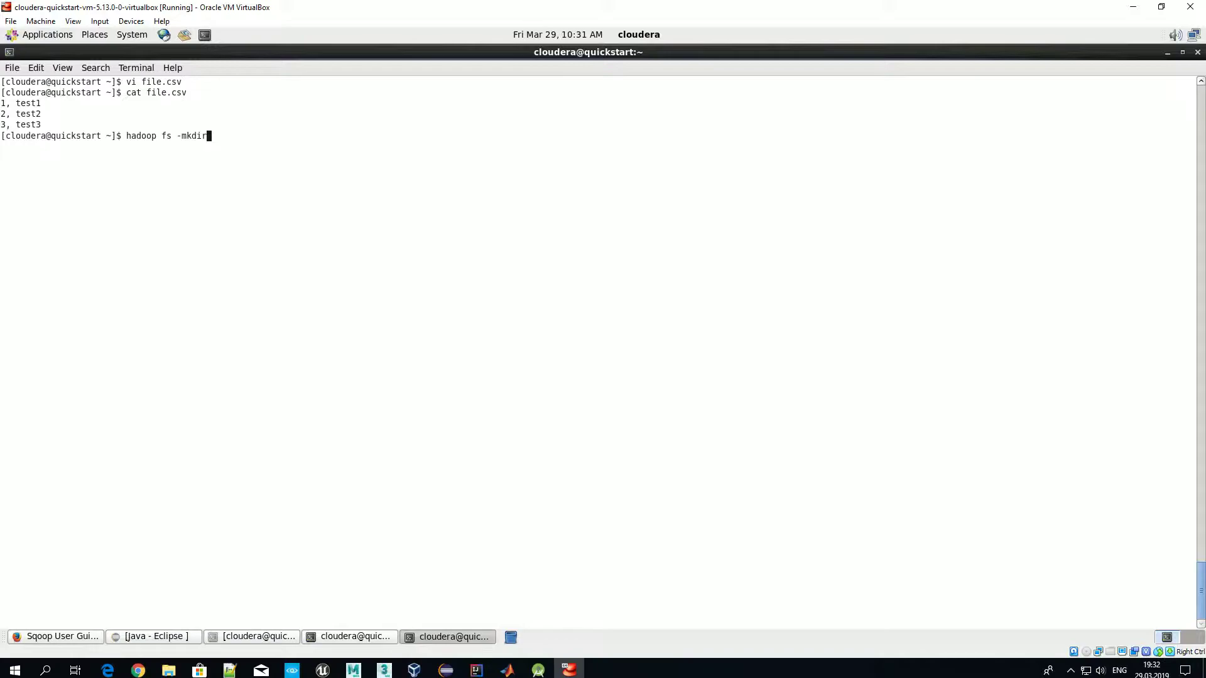
pyautogui.write('-p')
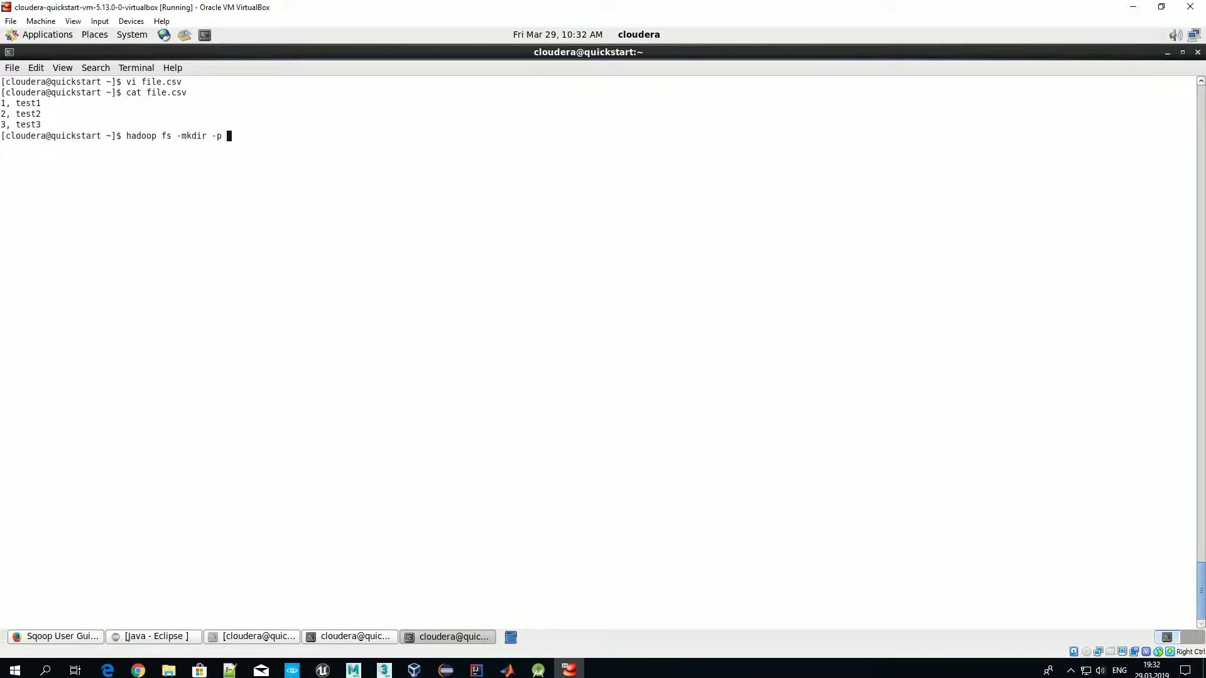
pyautogui.write('/user/cloude')
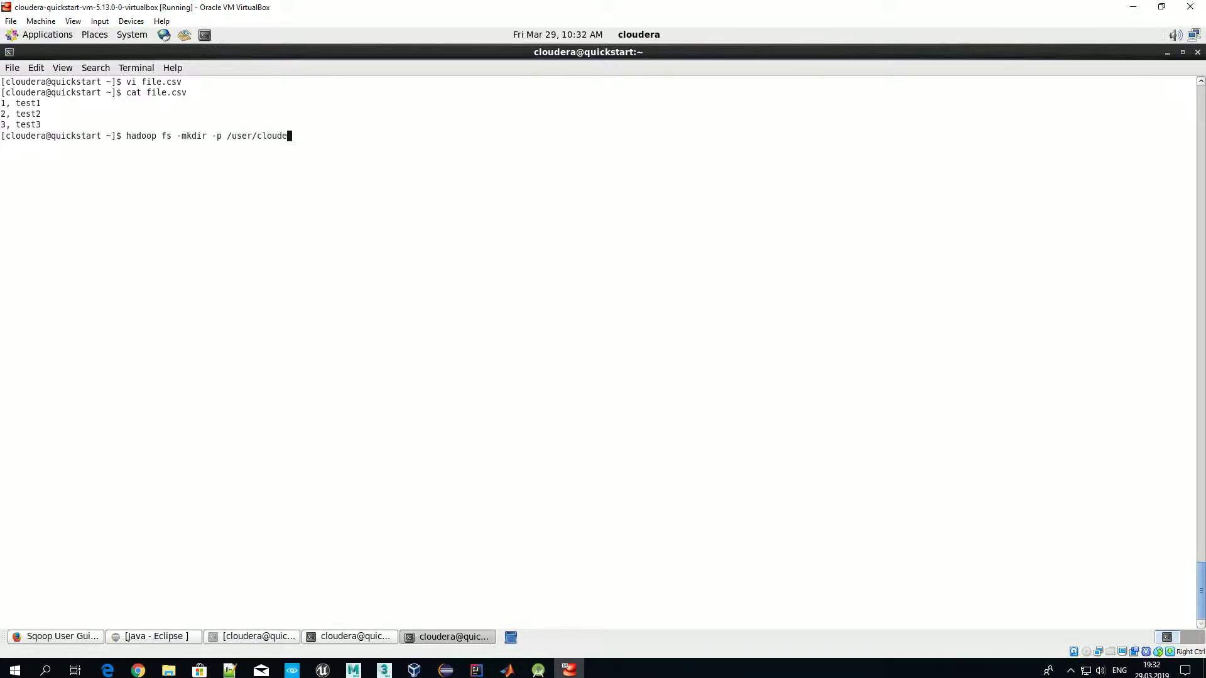
pyautogui.write('ra/')
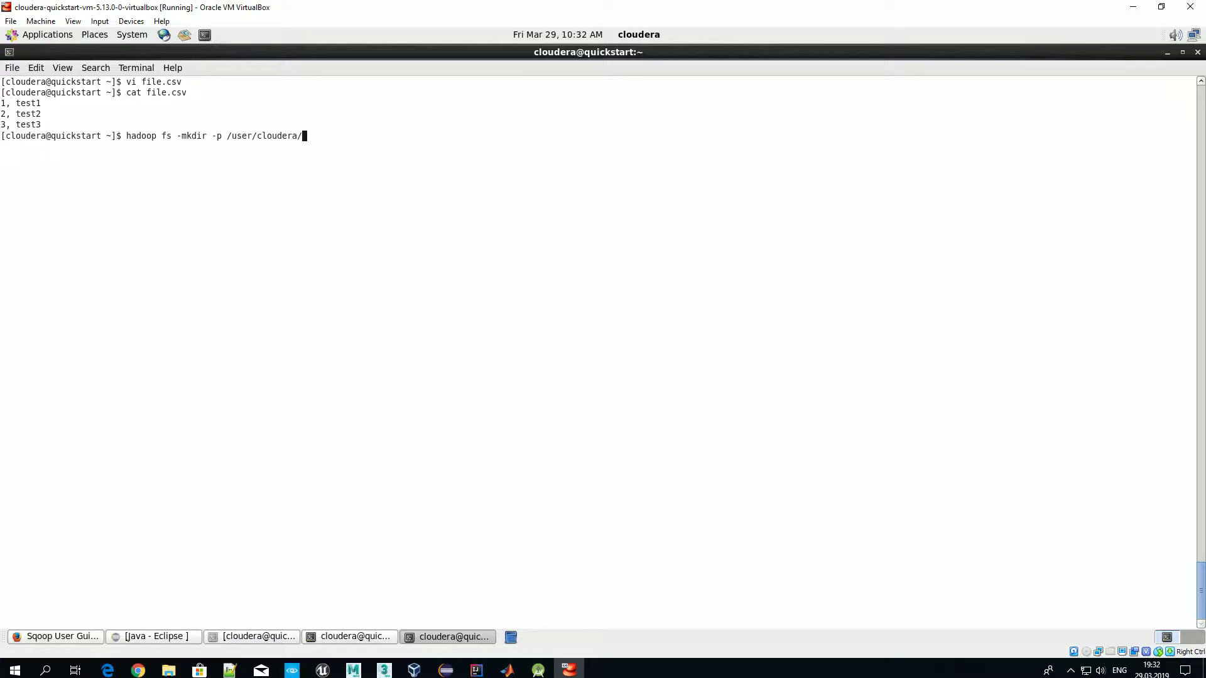
pyautogui.write('export_')
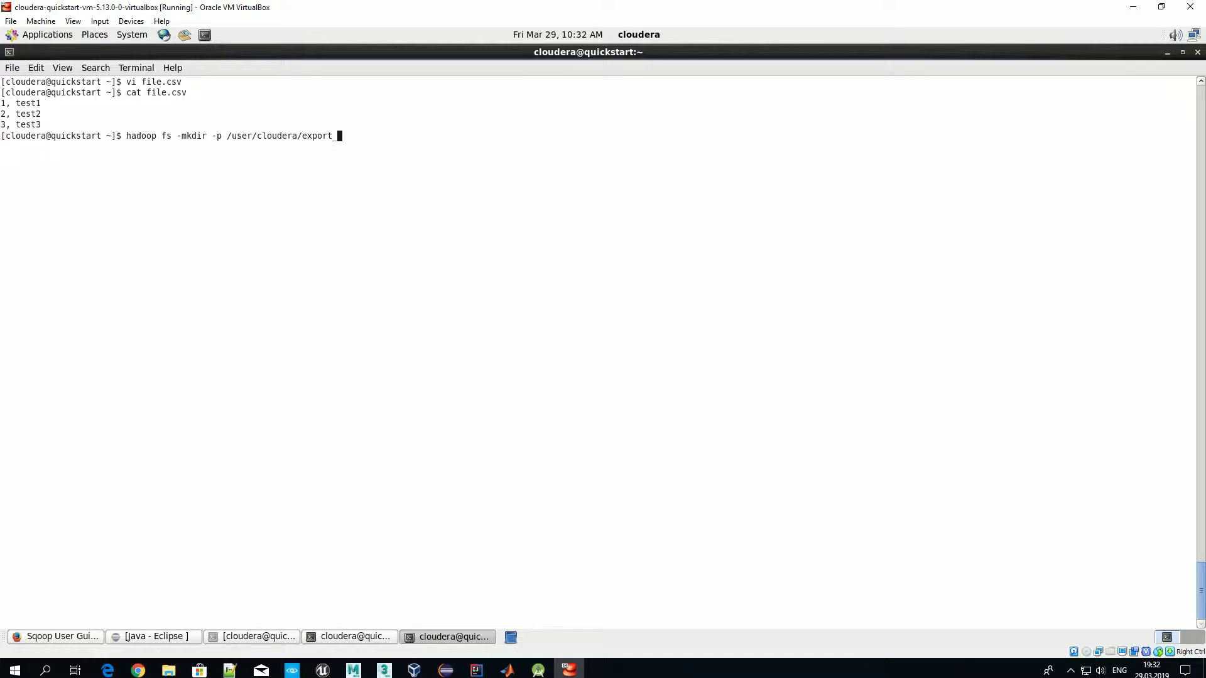
pyautogui.write('folder')
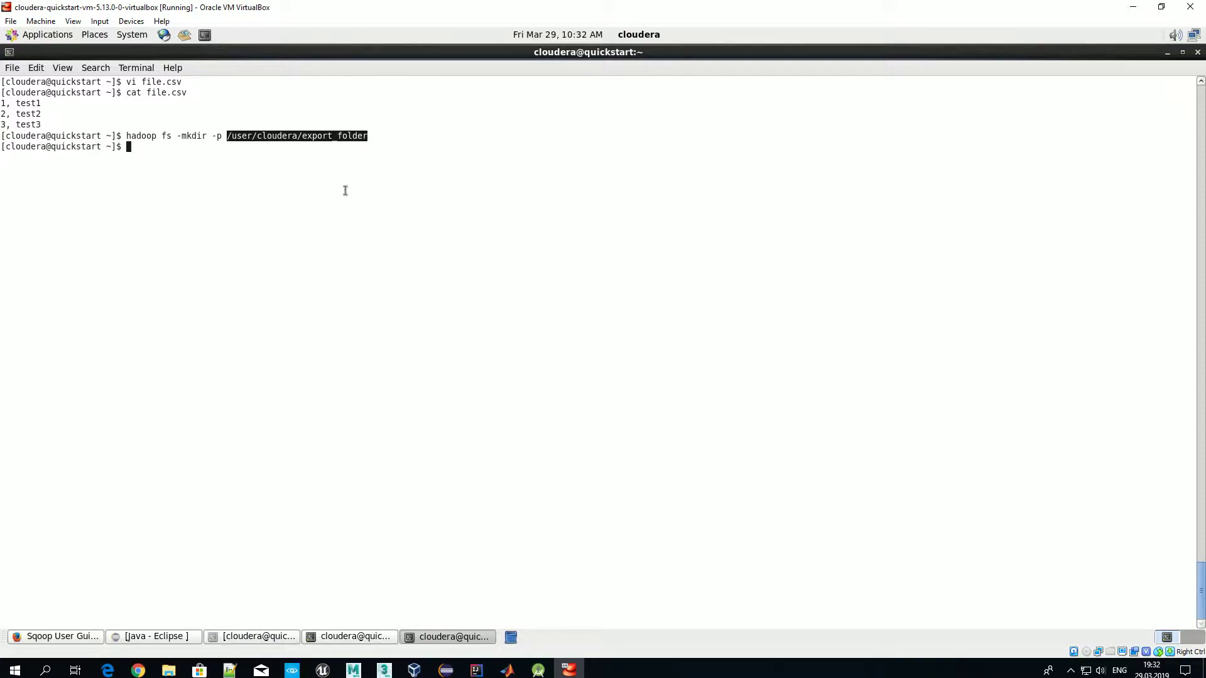
# Upload file.csv into /user/cloudera/export_folder with hadoop fs -put
pyautogui.write('hadoop fs -put file.csv')
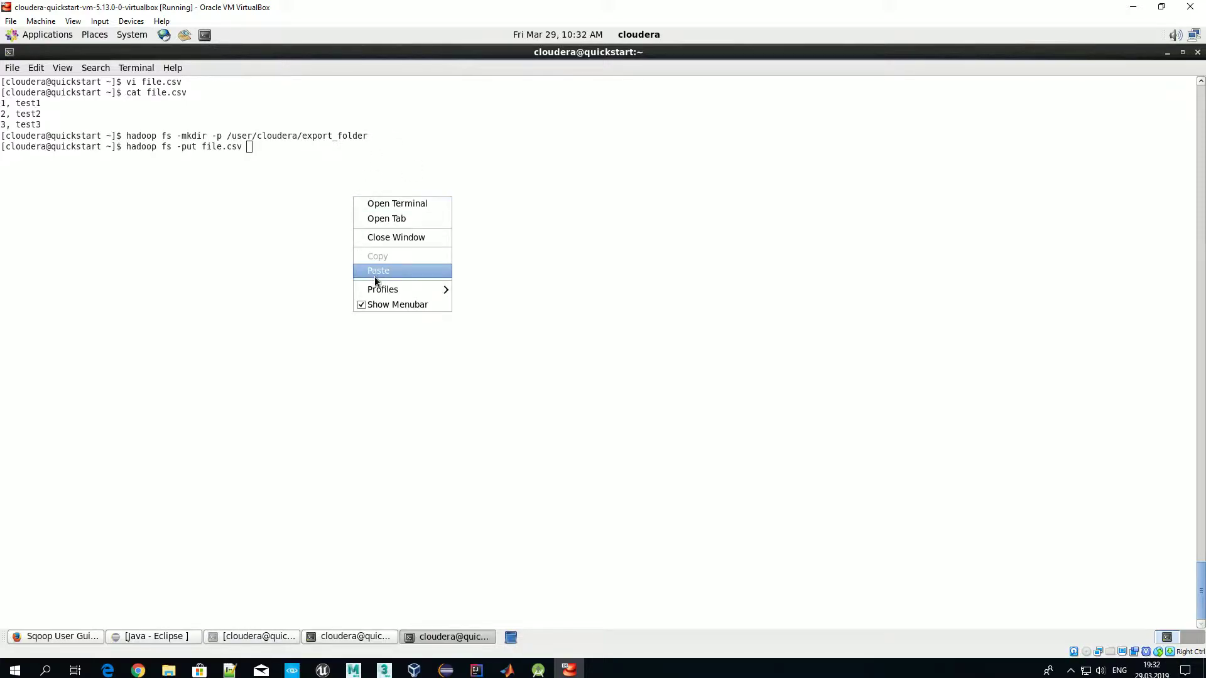
pyautogui.click(379, 270)
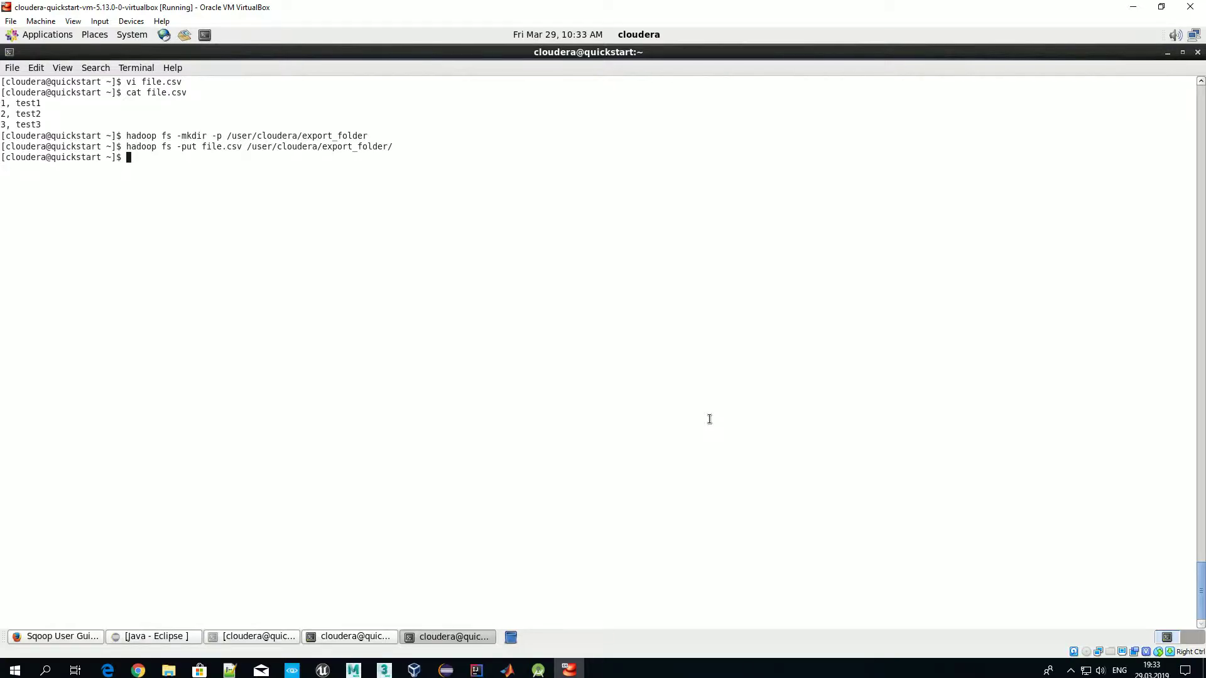
# Read the uploaded file back with hadoop fs -cat to confirm its three rows
pyautogui.write('hadoop fs')
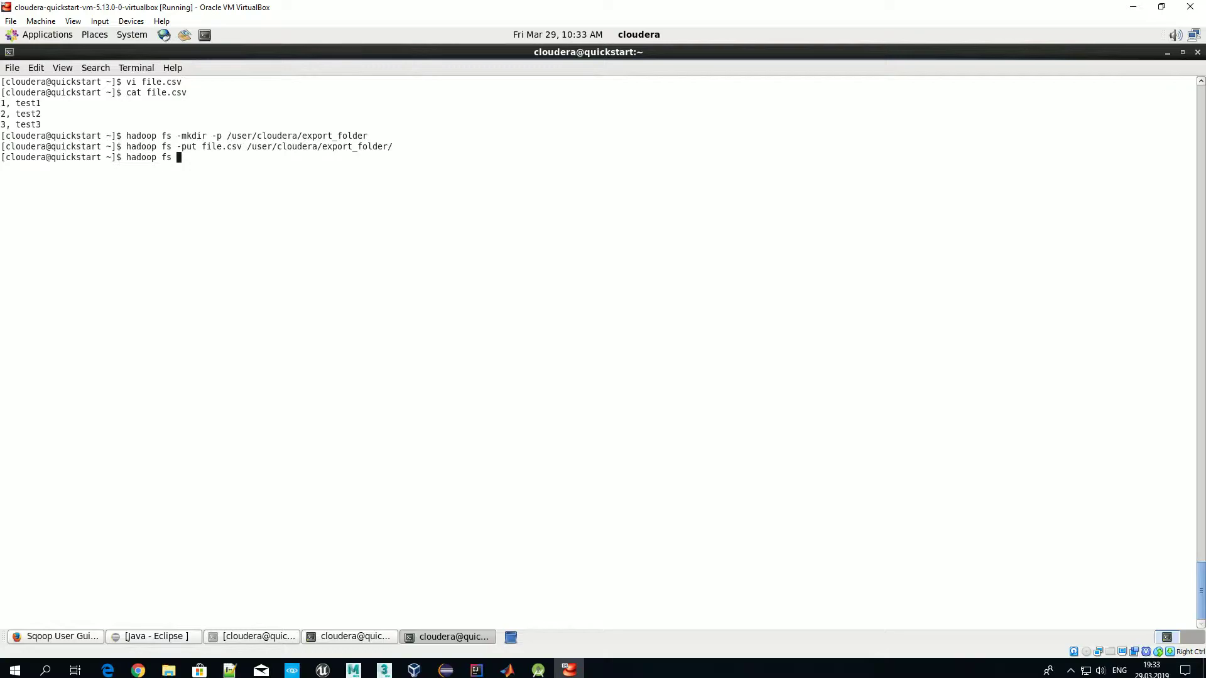
pyautogui.write('-cat')
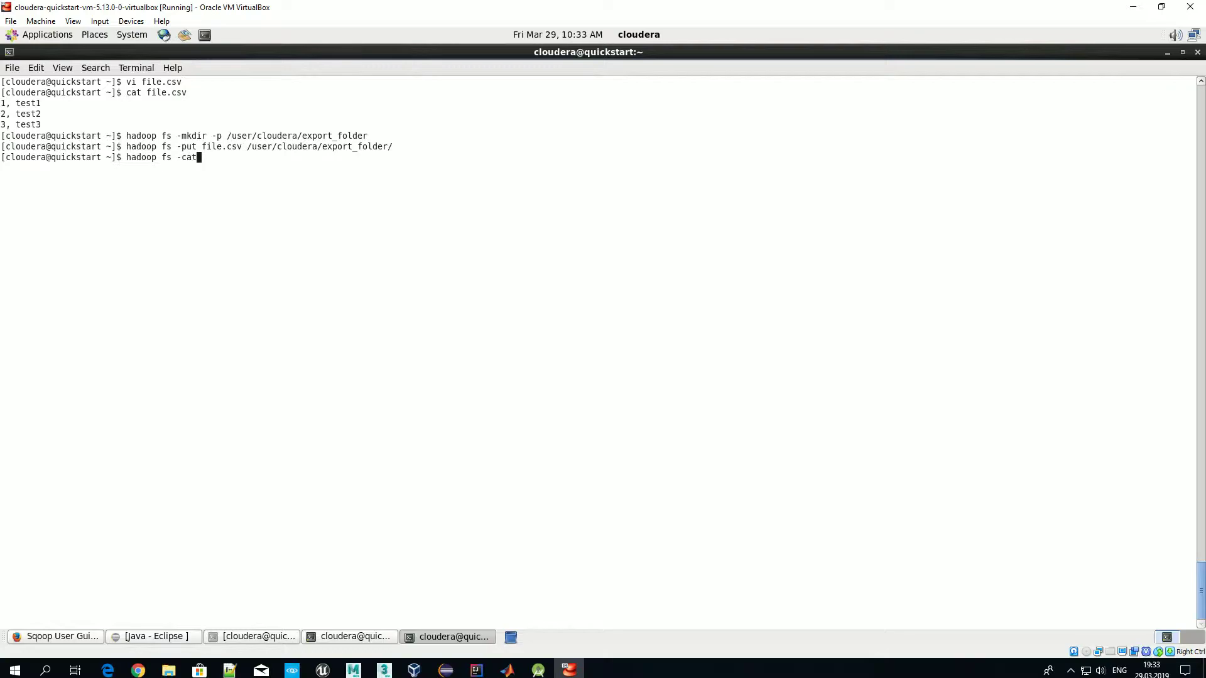
pyautogui.rightClick(650, 390)
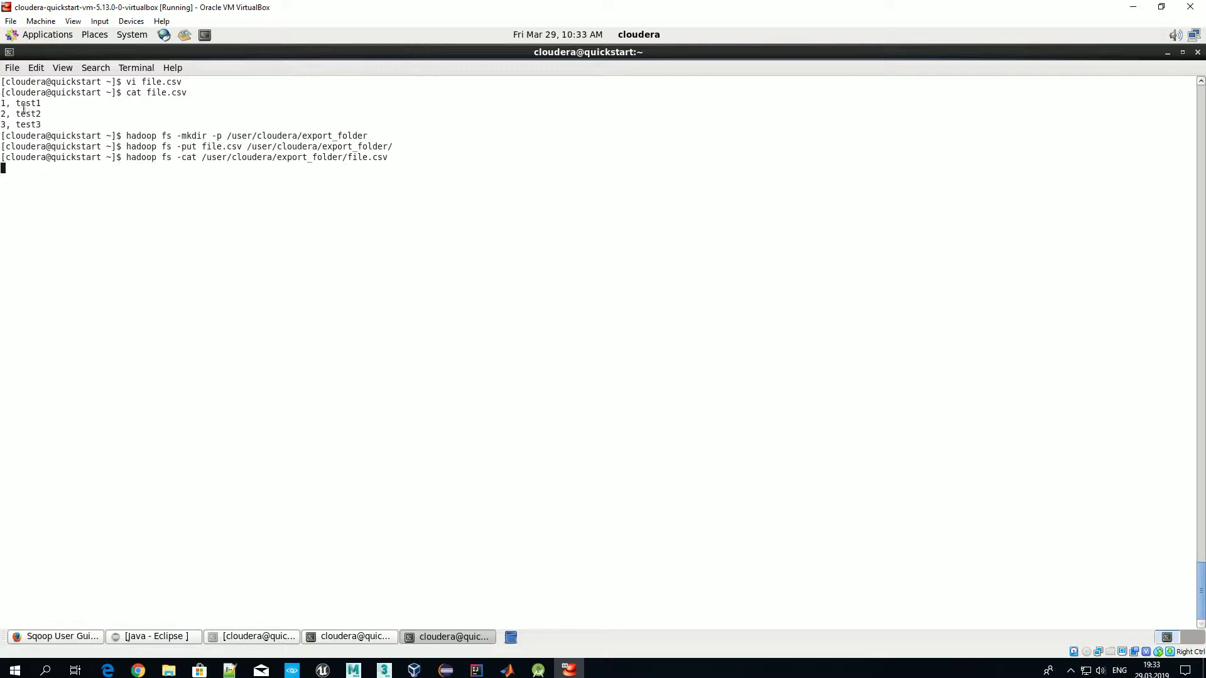
pyautogui.moveTo(397, 376)
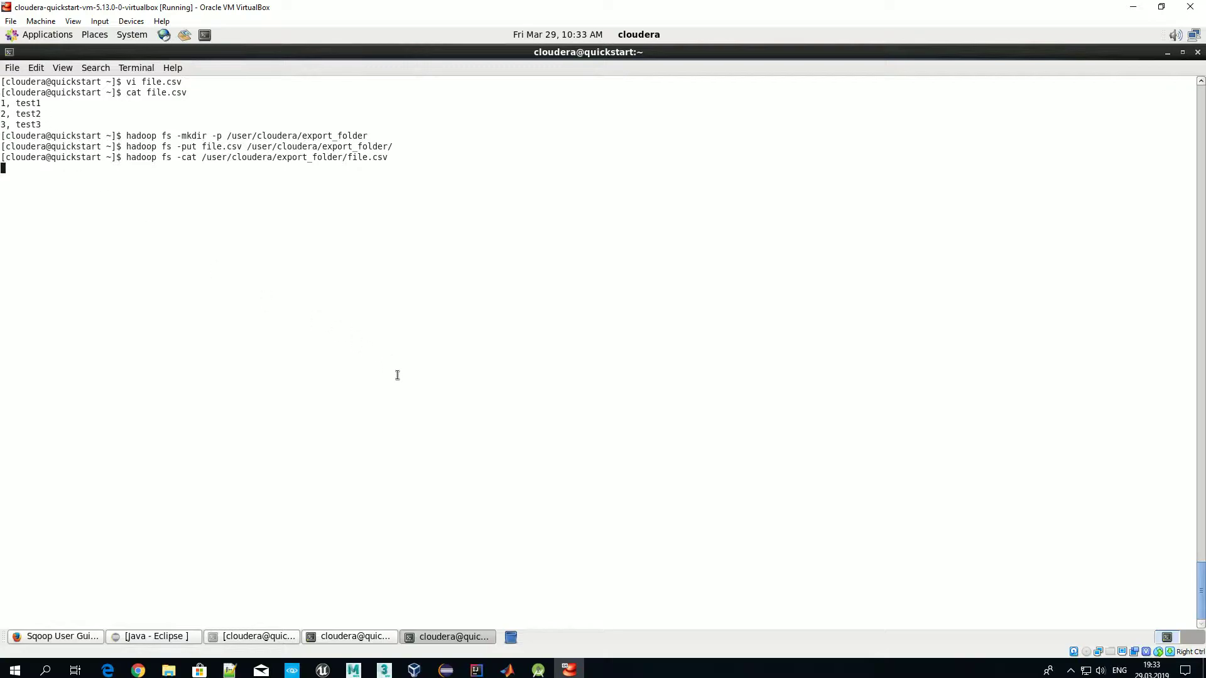
pyautogui.moveTo(416, 451)
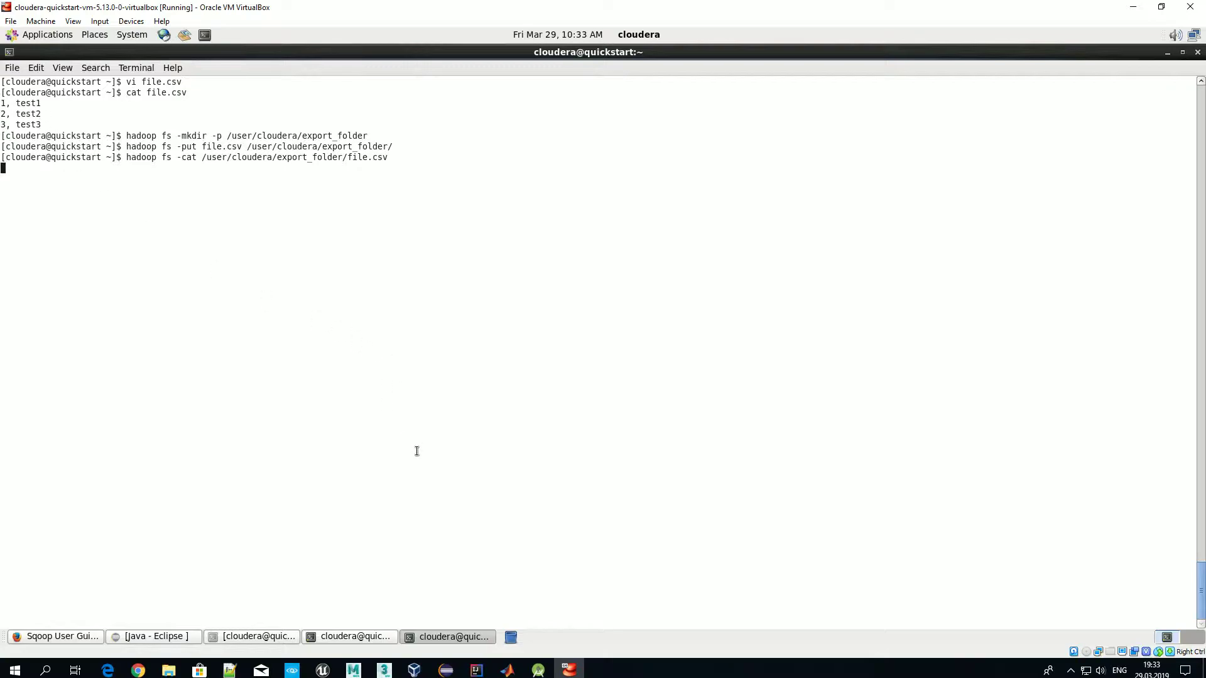
pyautogui.press('Return')
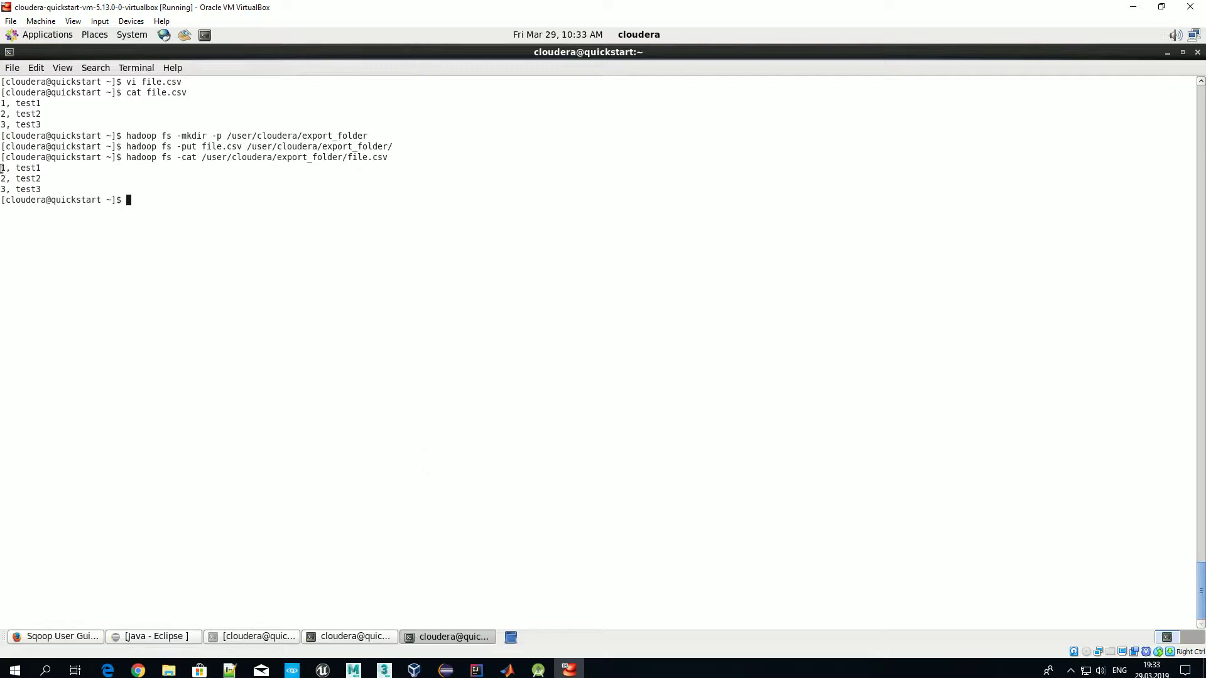
# Start 'sqoop export --connect jdbc:mysql://localhost/test_db' at the shell prompt
pyautogui.moveTo(4, 168); pyautogui.dragTo(43, 189)
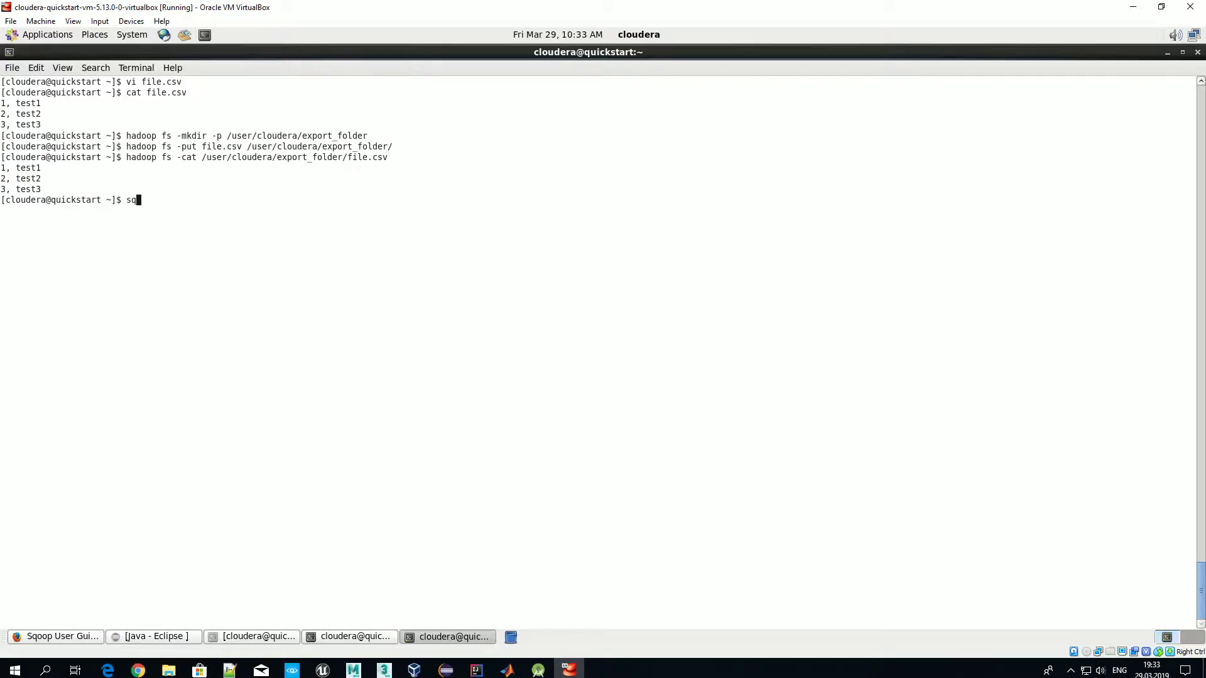
pyautogui.write('oop')
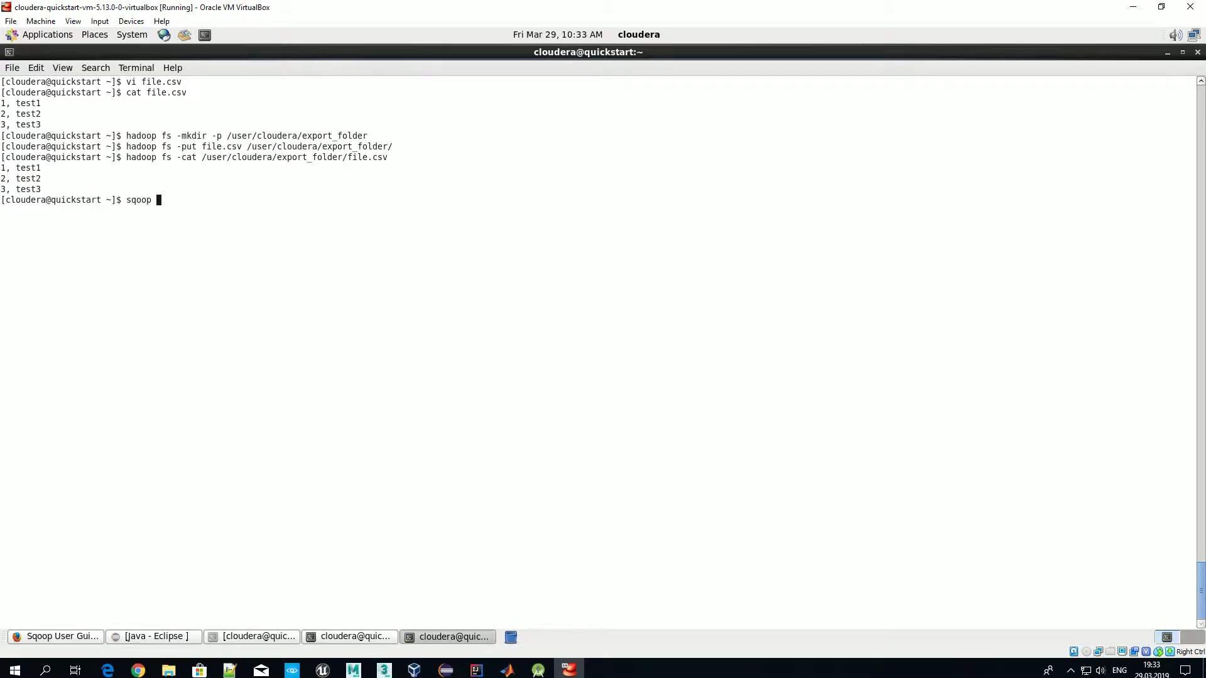
pyautogui.write('e')
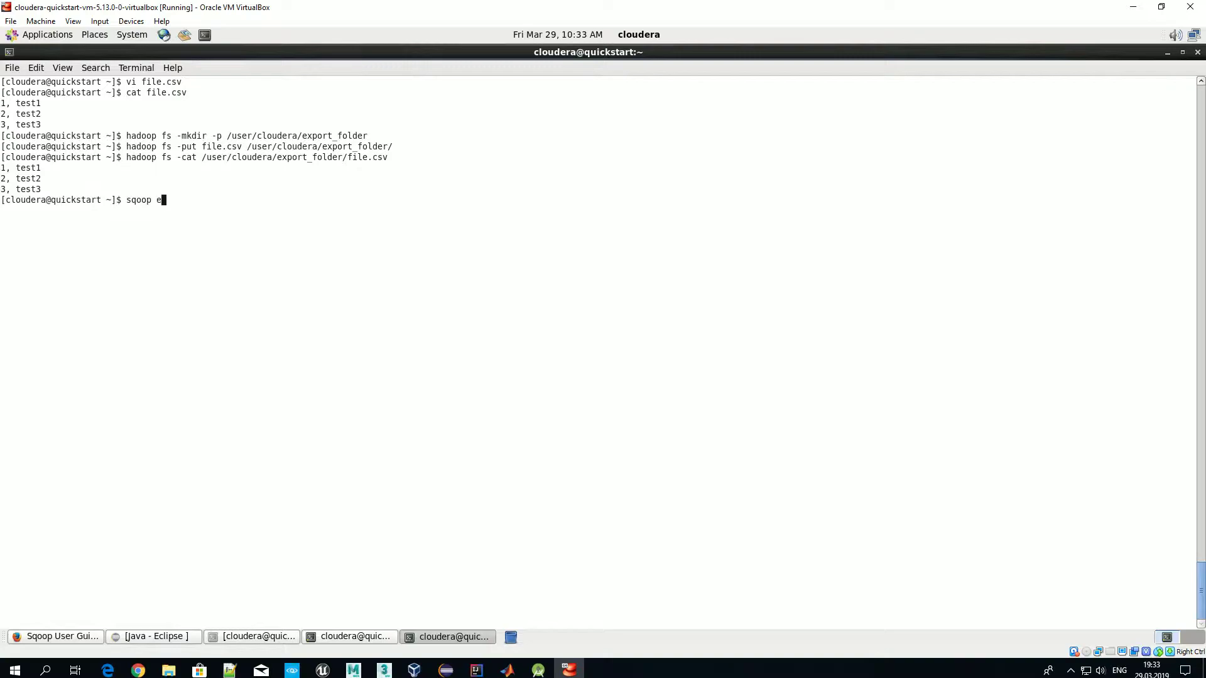
pyautogui.write('xport')
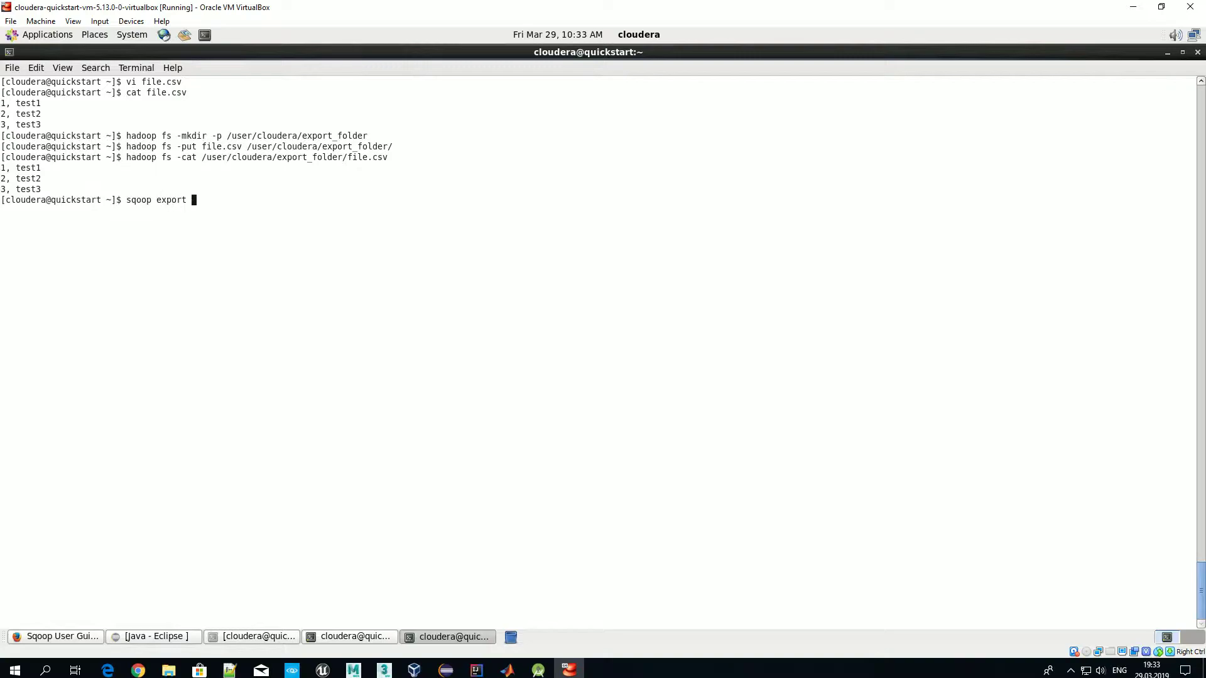
pyautogui.write('--con')
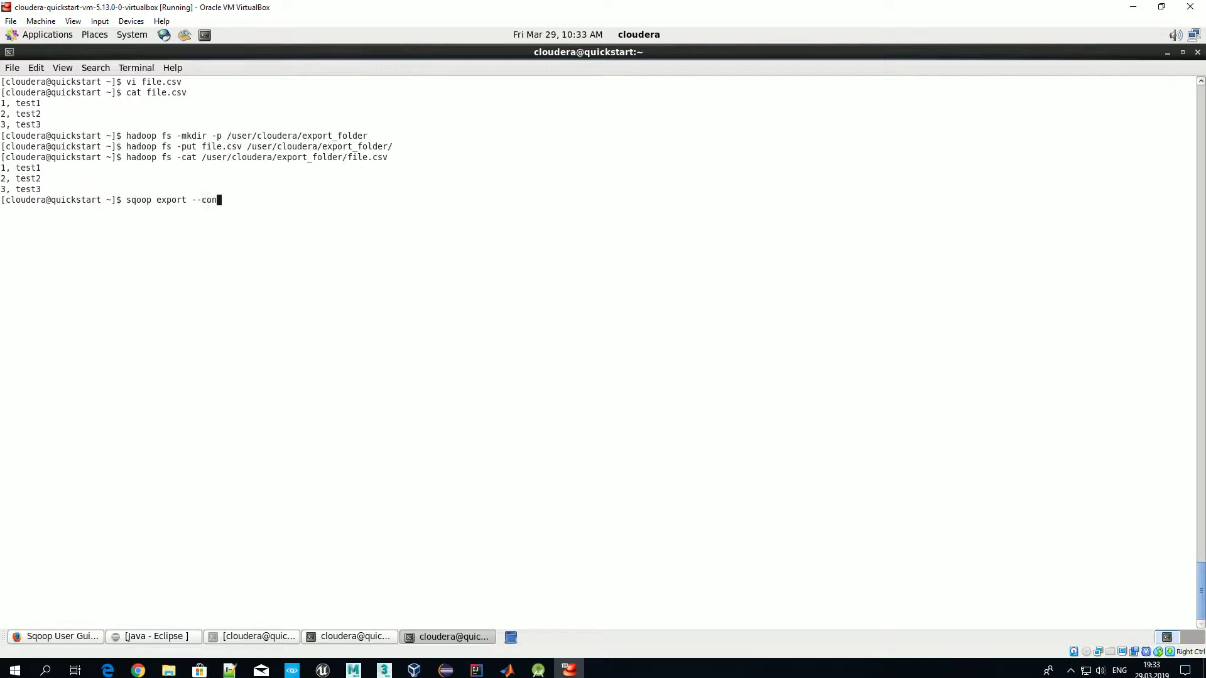
pyautogui.write('nect')
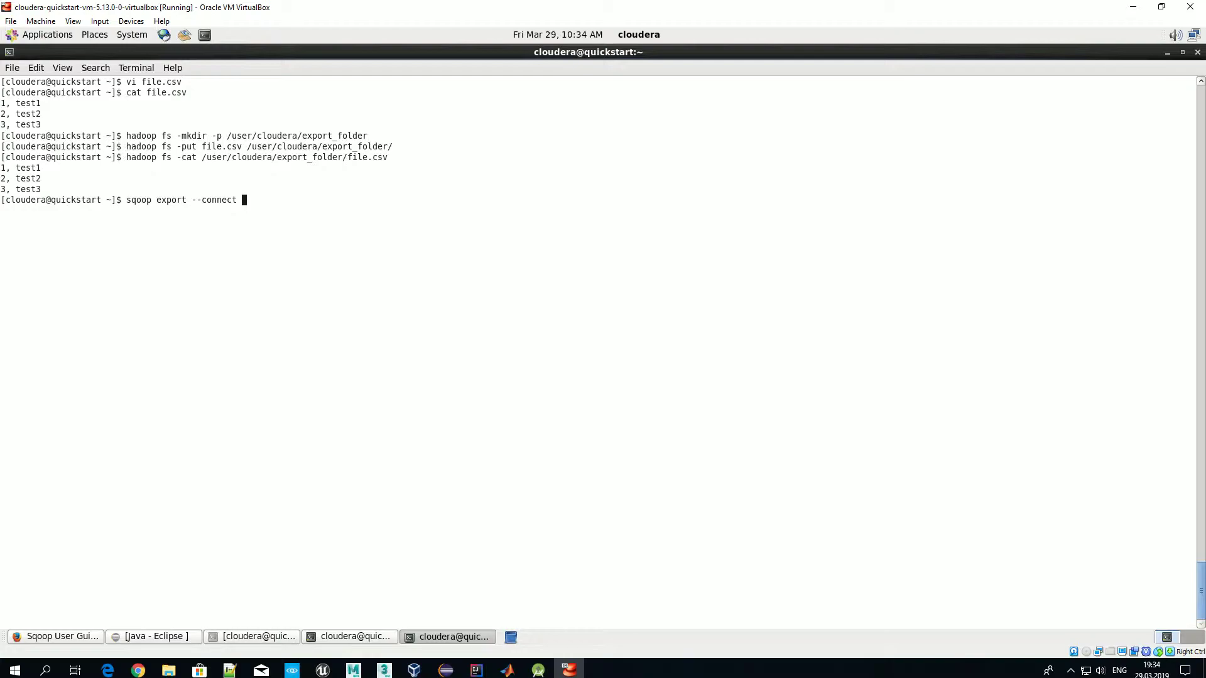
pyautogui.write('jdb')
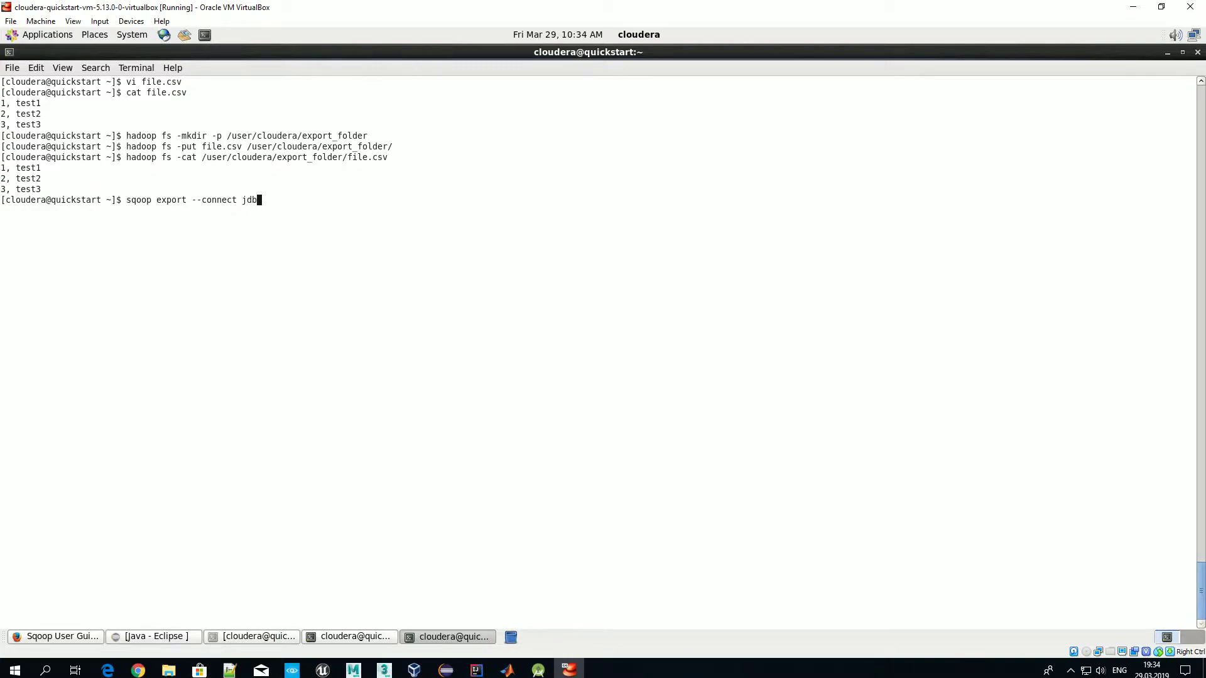
pyautogui.write(':mysql')
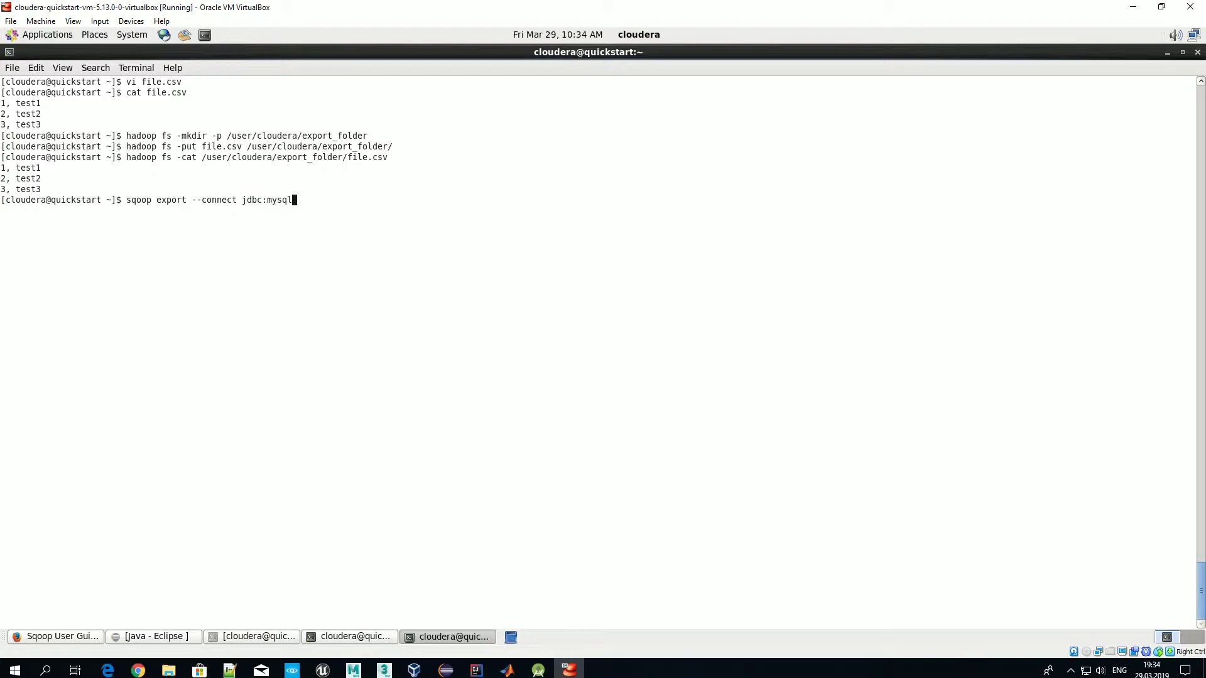
pyautogui.write('://')
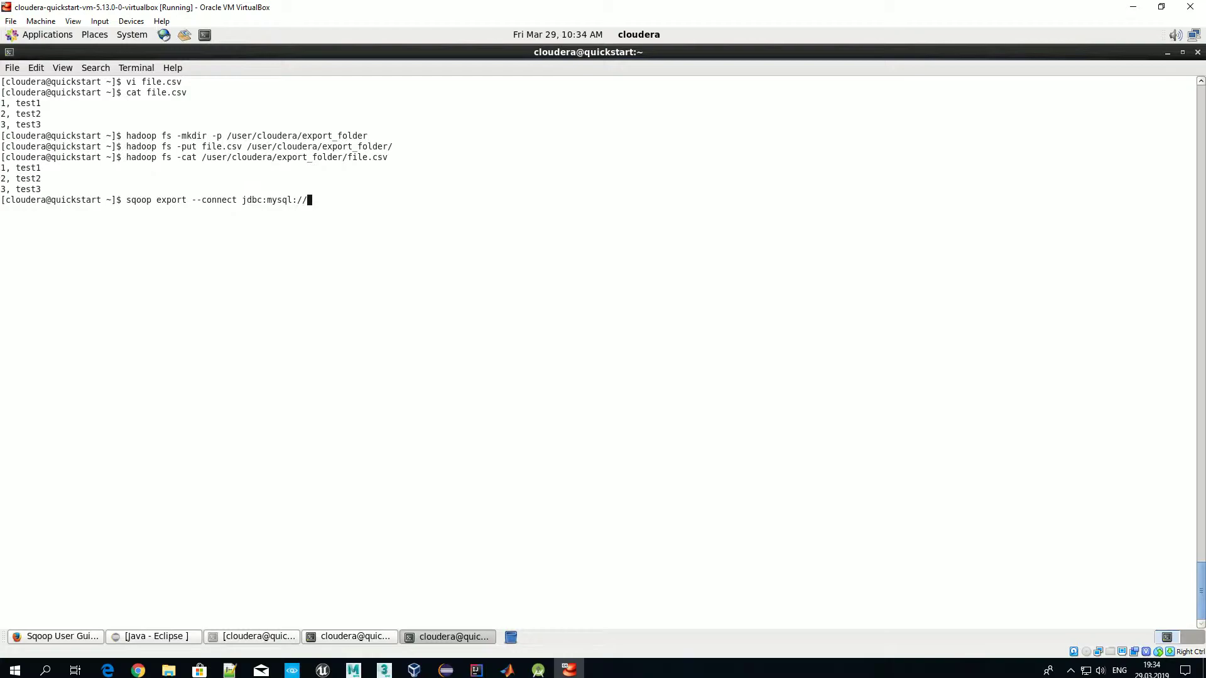
pyautogui.write('local')
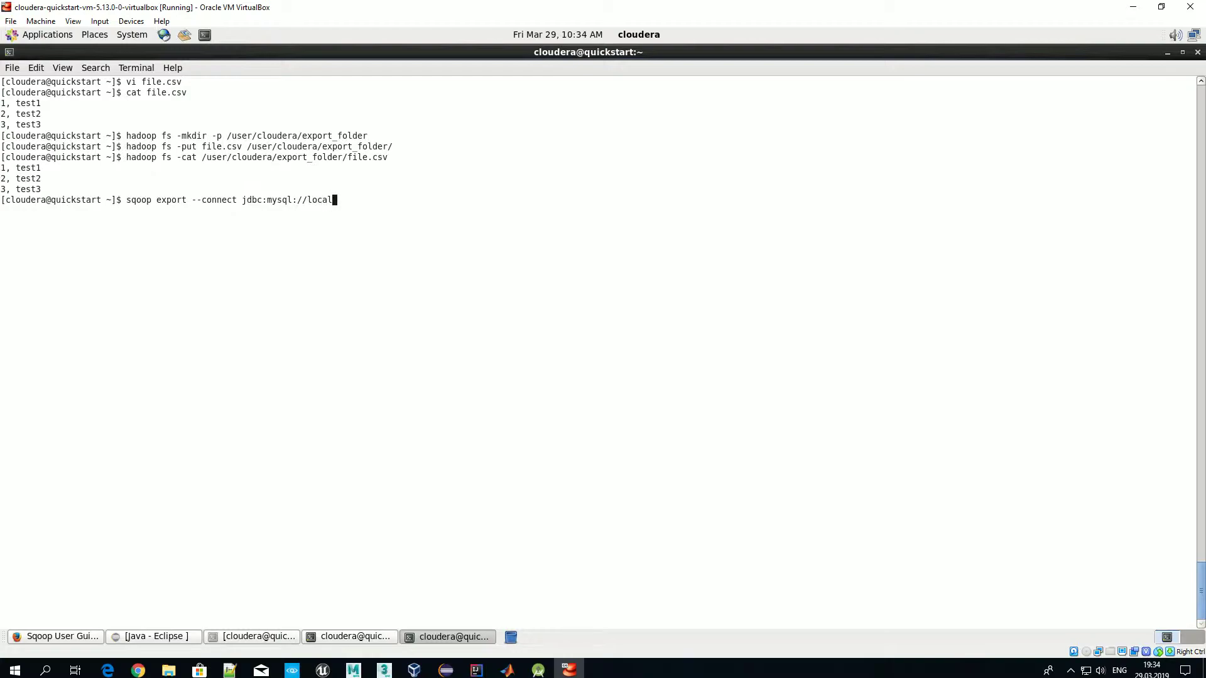
pyautogui.write('host')
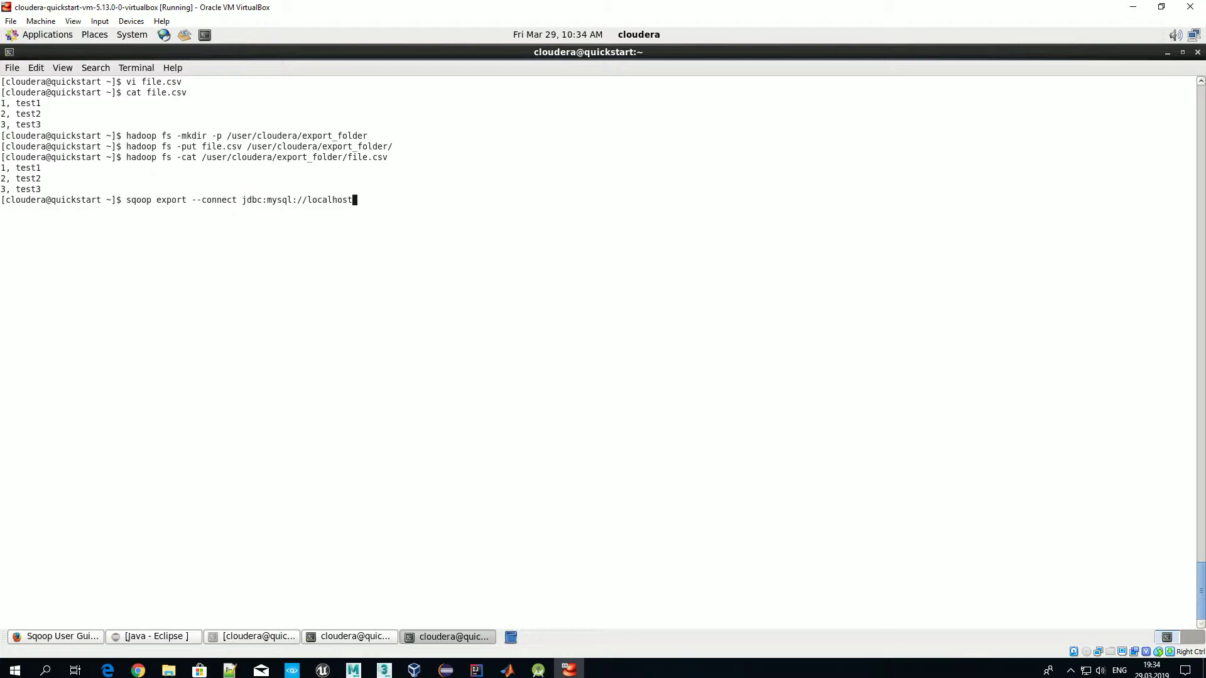
pyautogui.write('/')
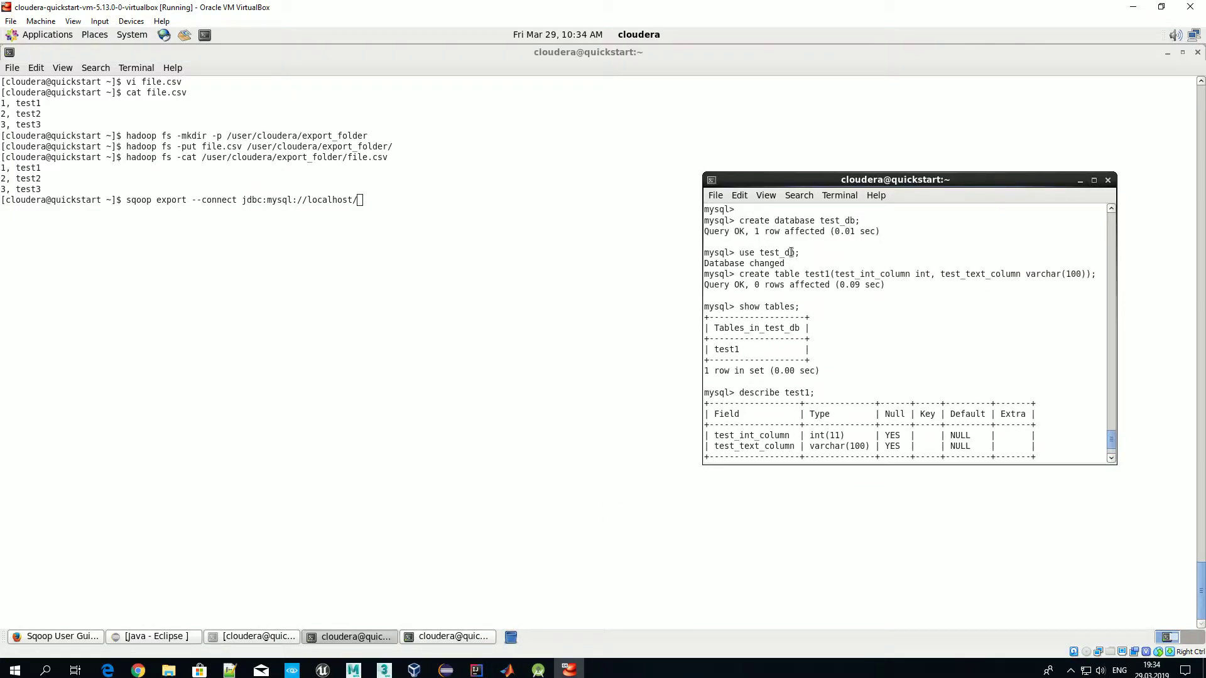
pyautogui.write('test')
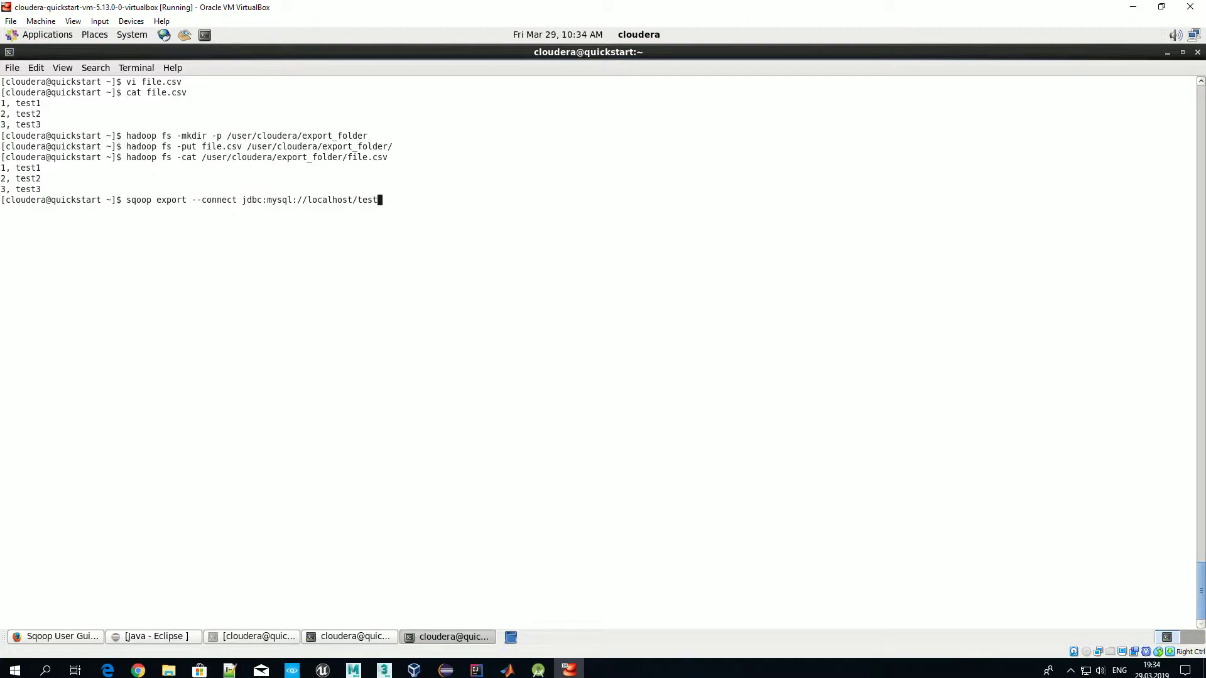
pyautogui.write('_db --username')
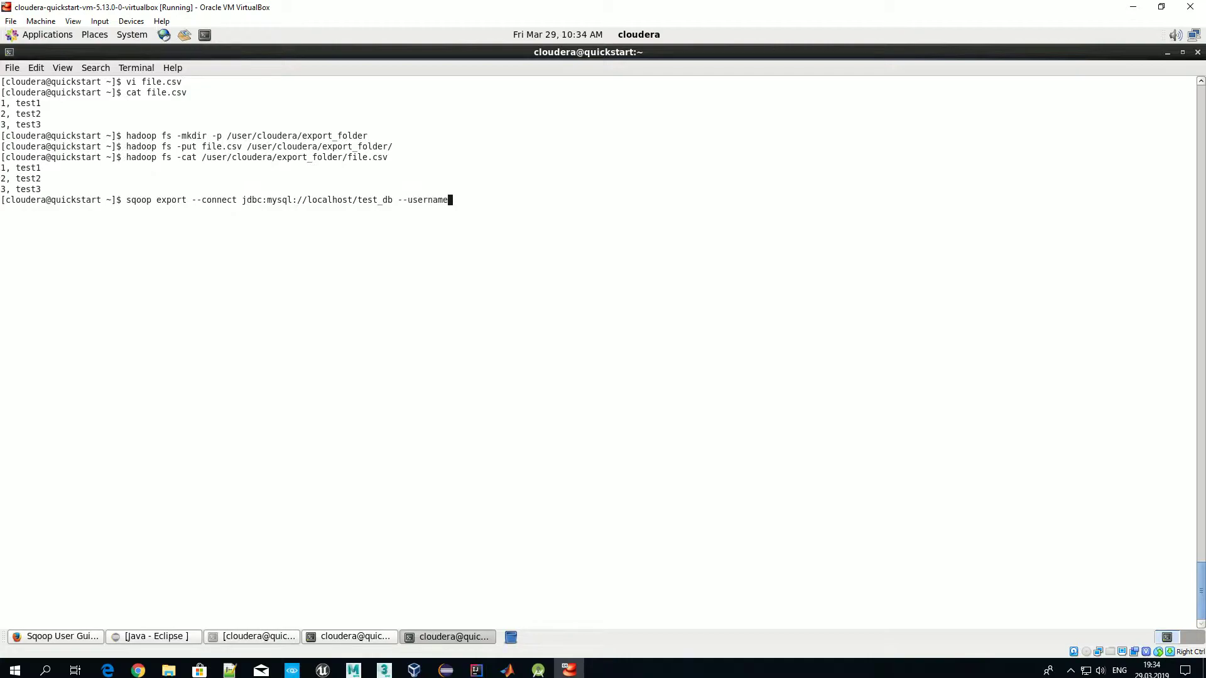
pyautogui.write('root -')
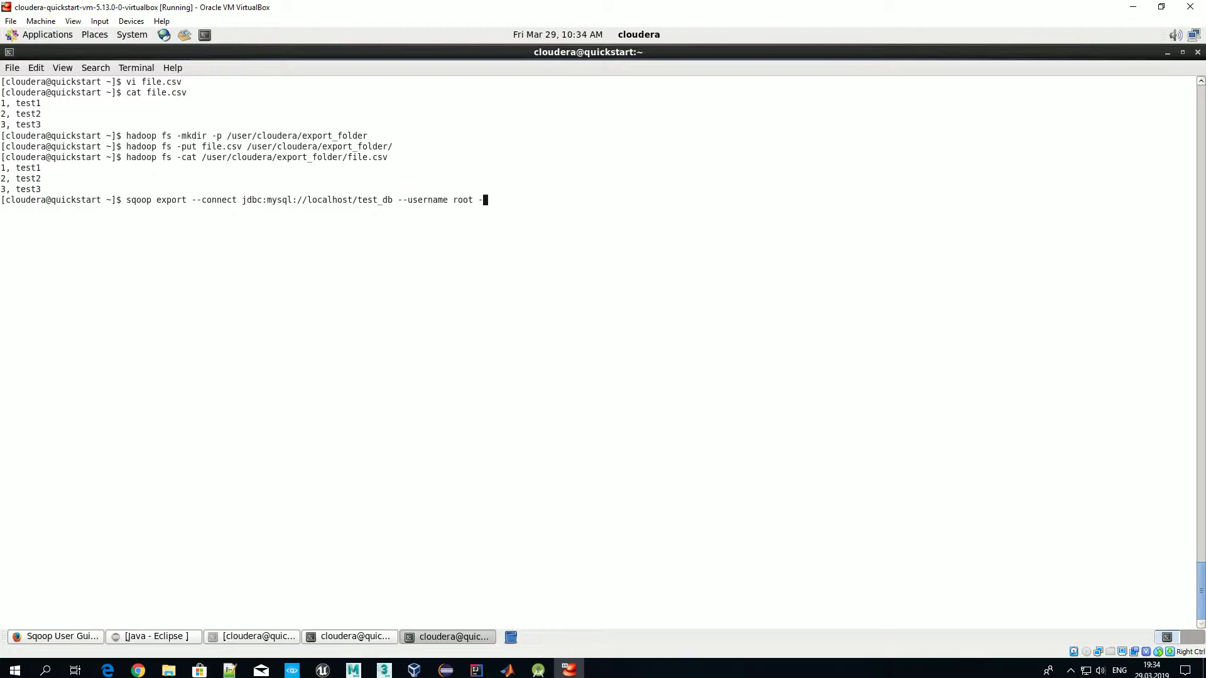
pyautogui.write('-passwod')
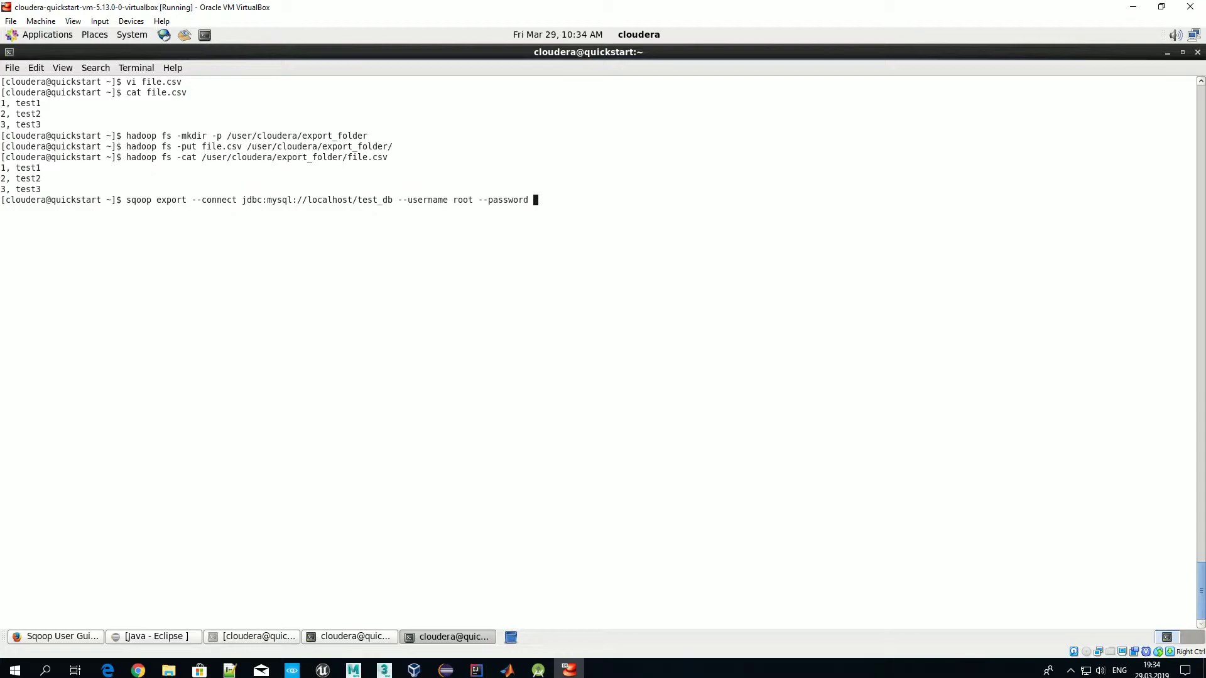
pyautogui.write('cloudera')
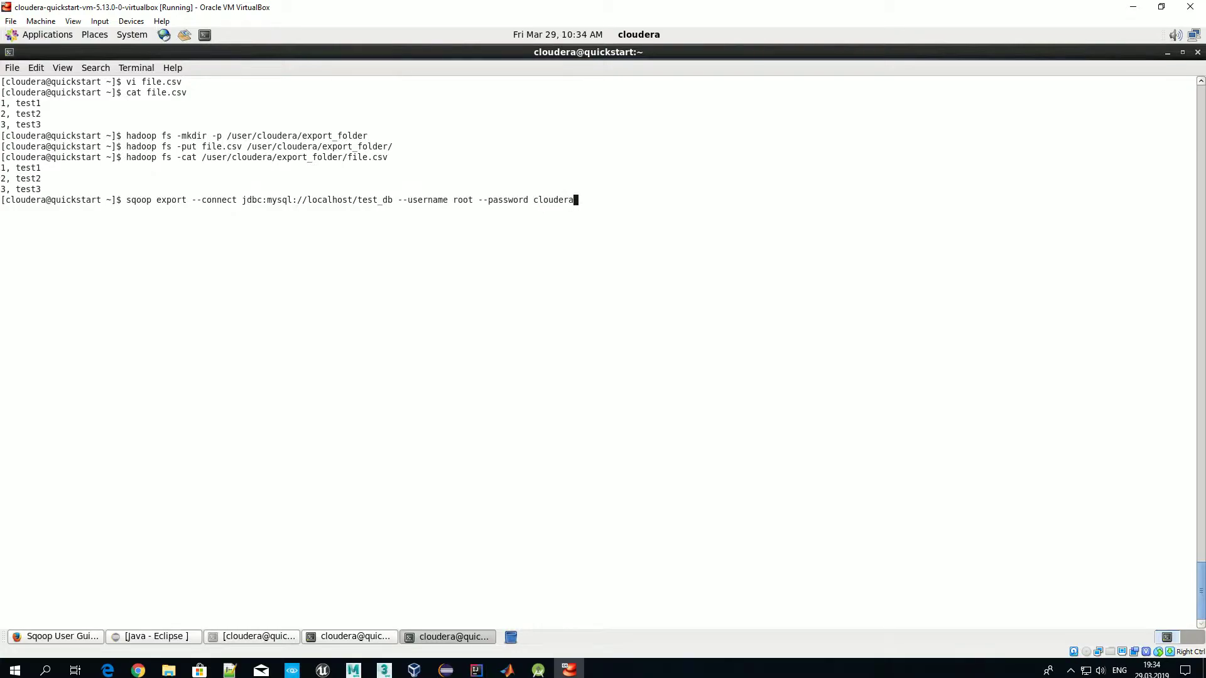
pyautogui.write('--t')
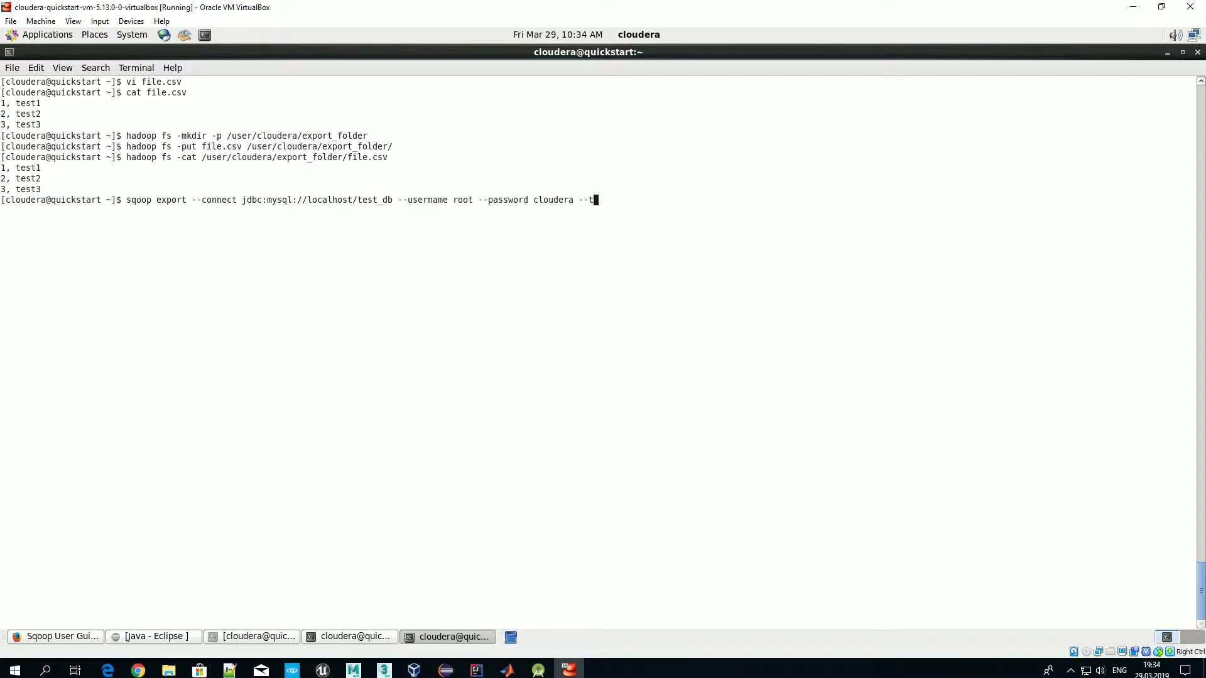
pyautogui.write('able')
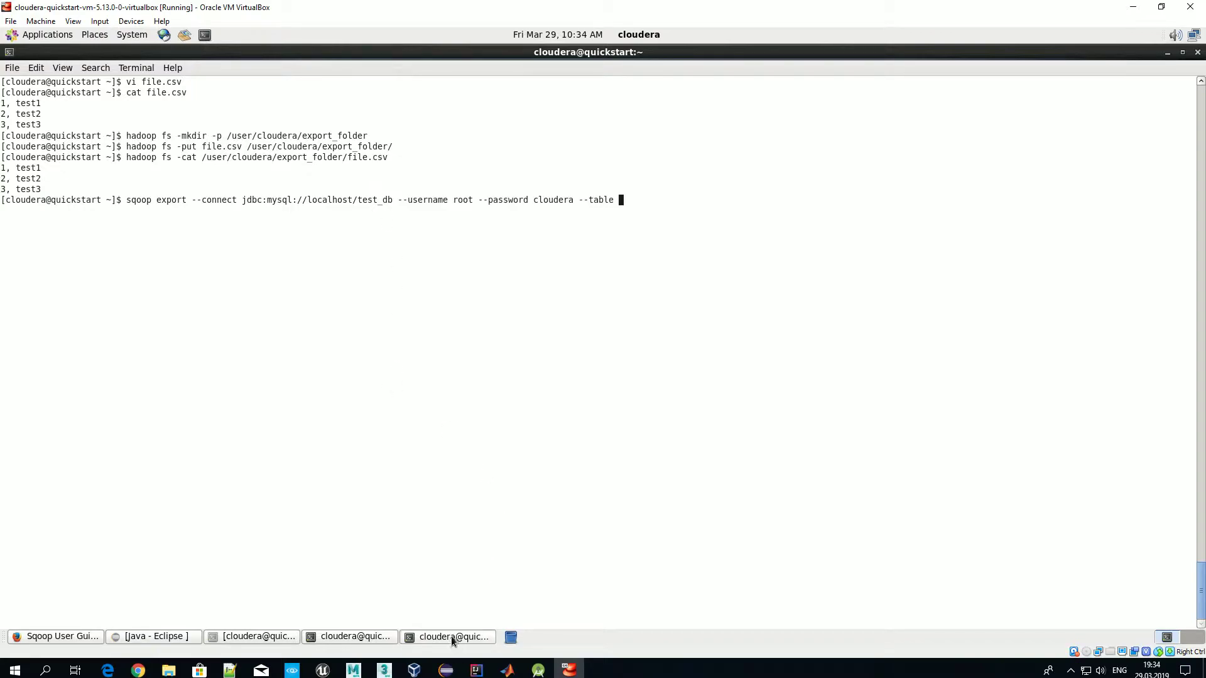
# Append 'test1 --export-dir /user/cloudera/export_folder -m 1' to the sqoop command
pyautogui.click(350, 636)
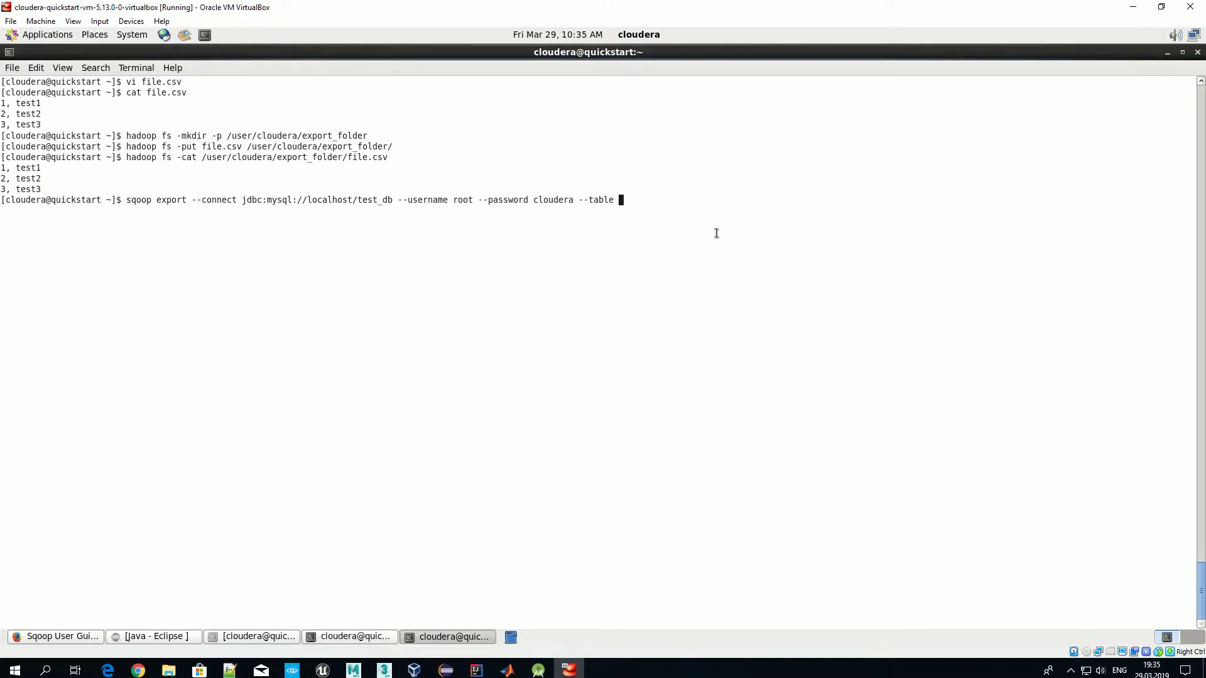
pyautogui.write('test1 --expor')
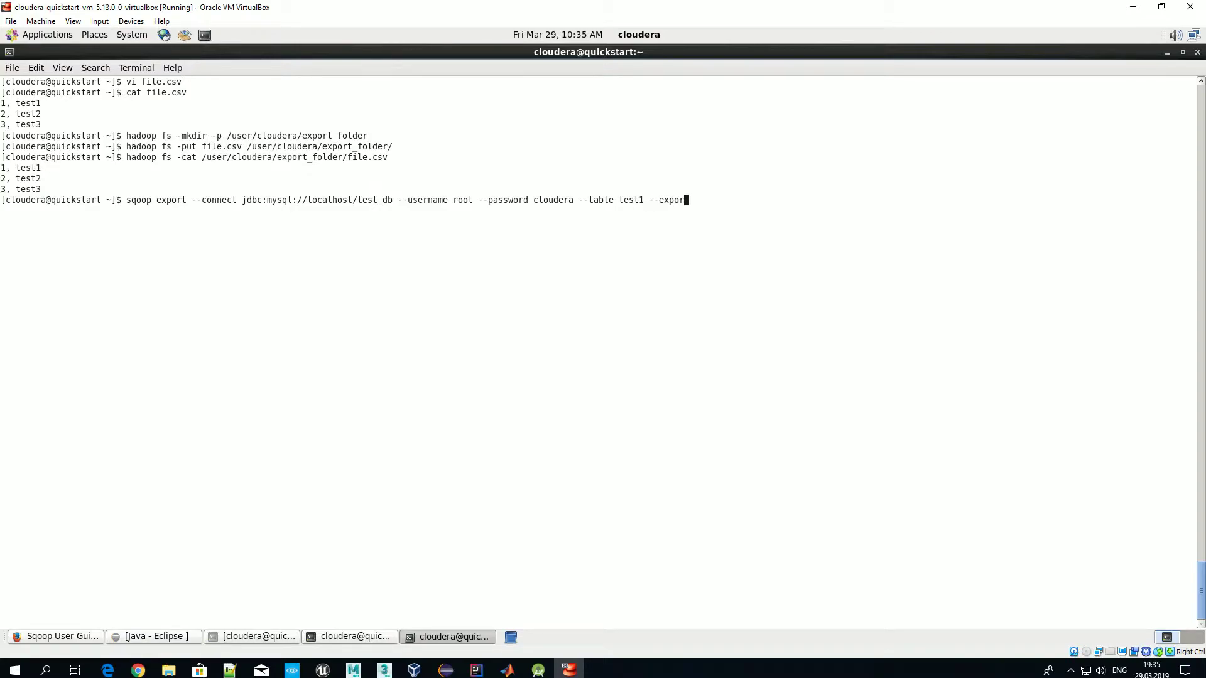
pyautogui.write('-dir')
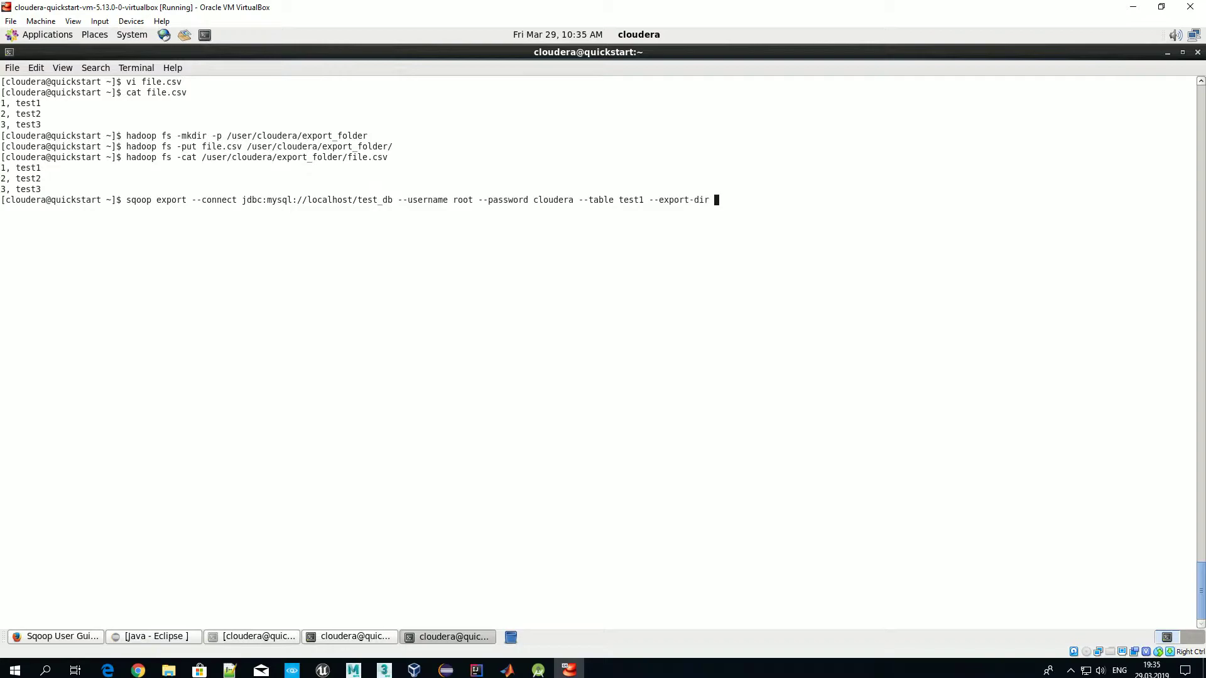
pyautogui.write('/user')
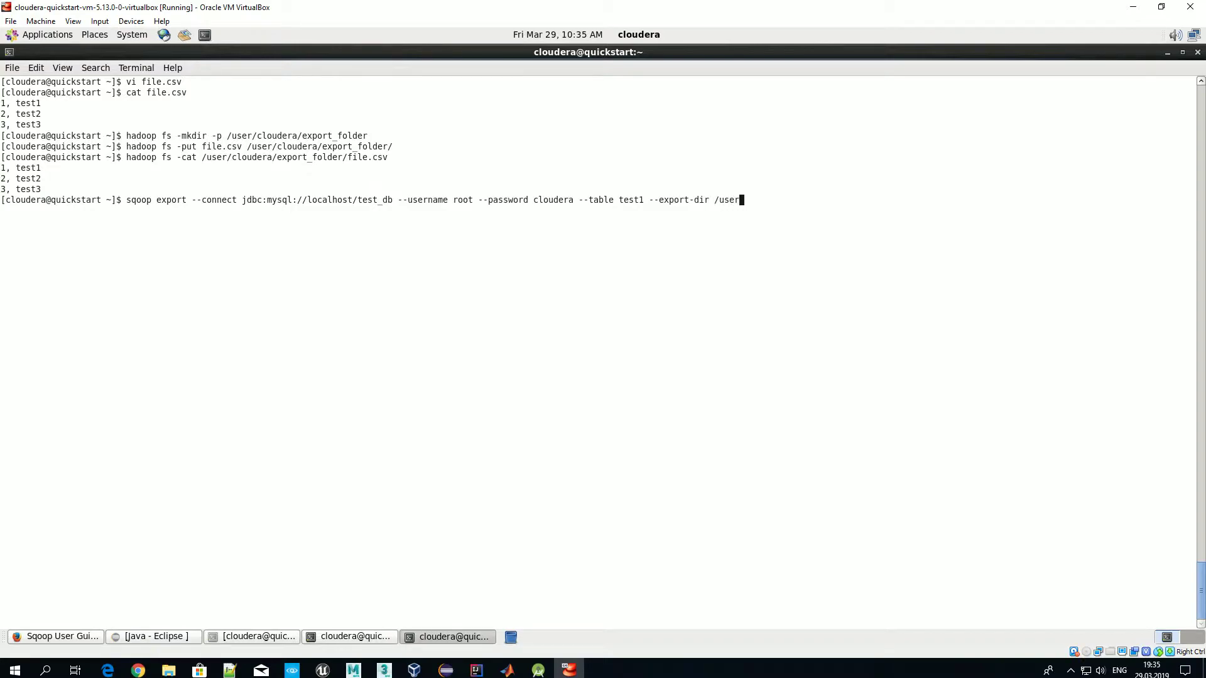
pyautogui.write('cloudera/')
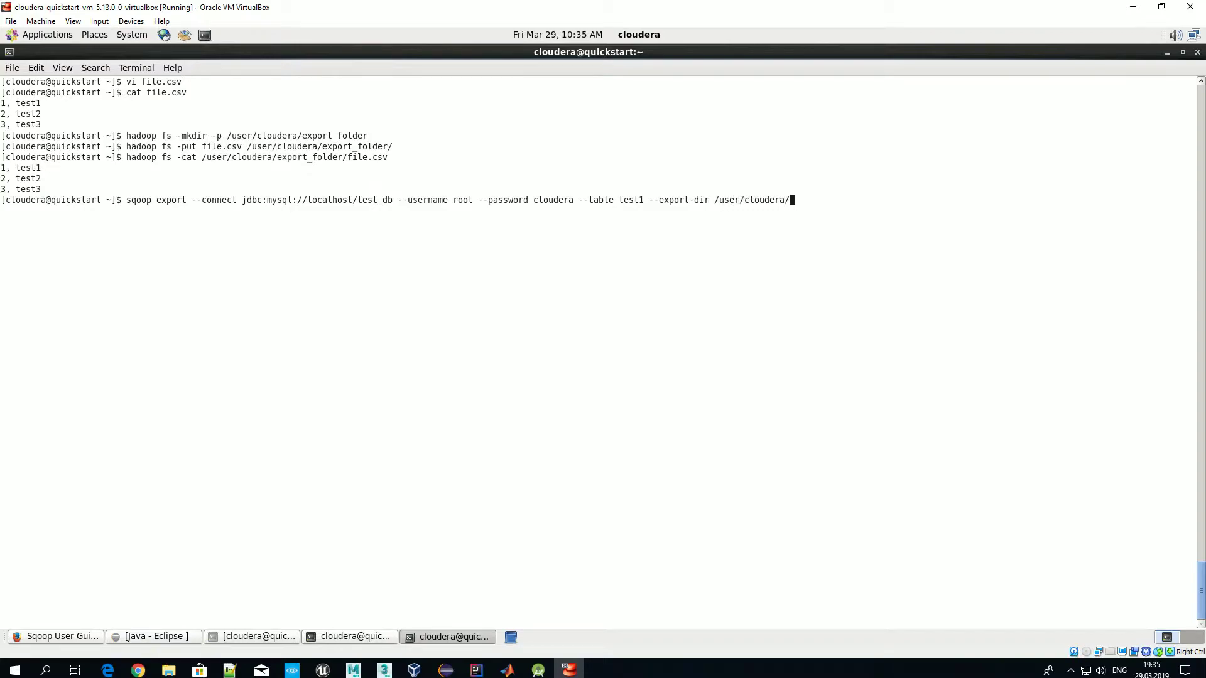
pyautogui.write('export_')
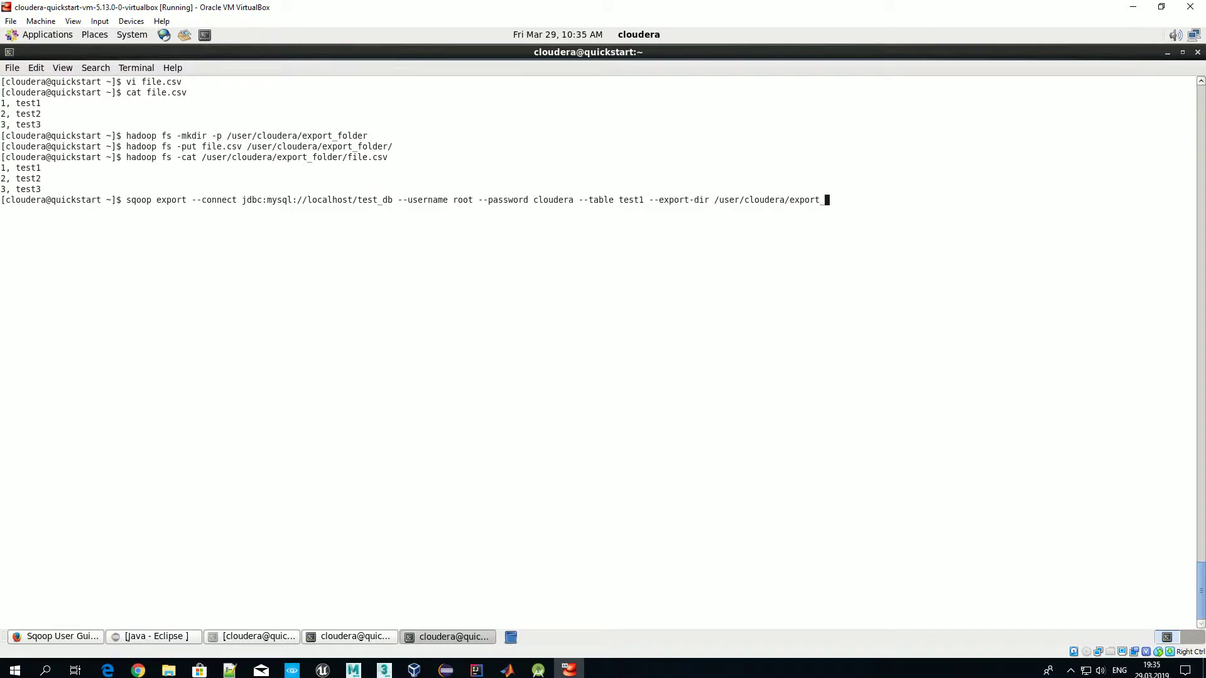
pyautogui.write('folder -')
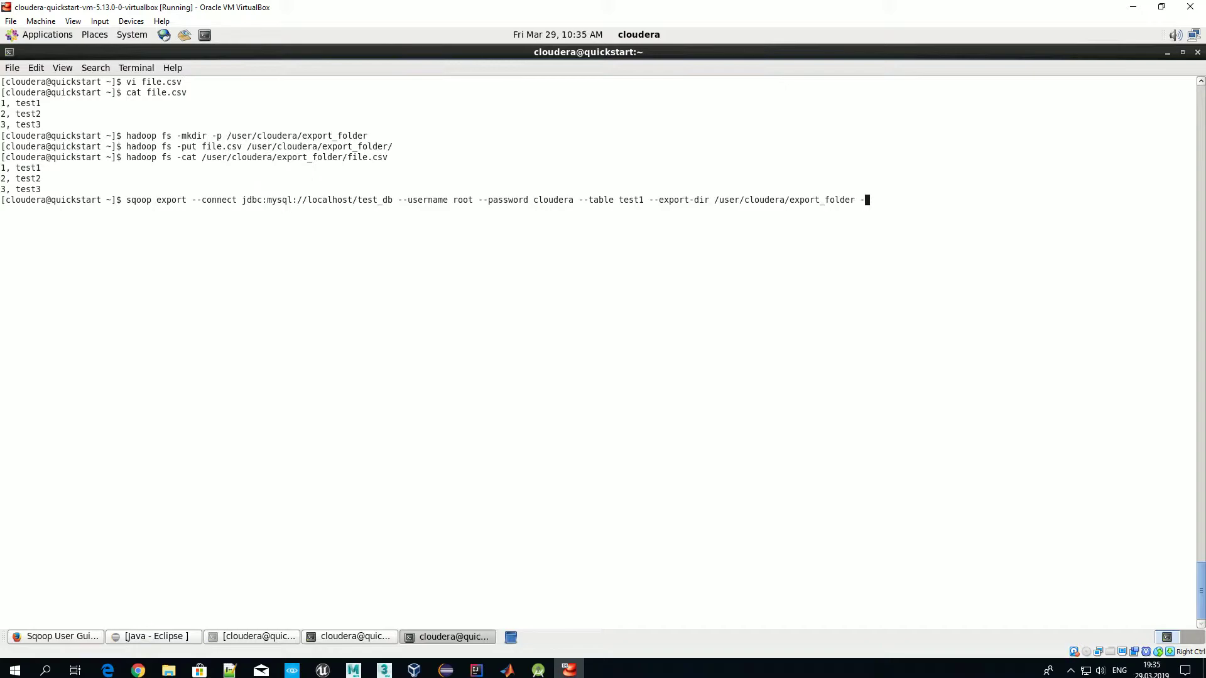
pyautogui.write('m 1')
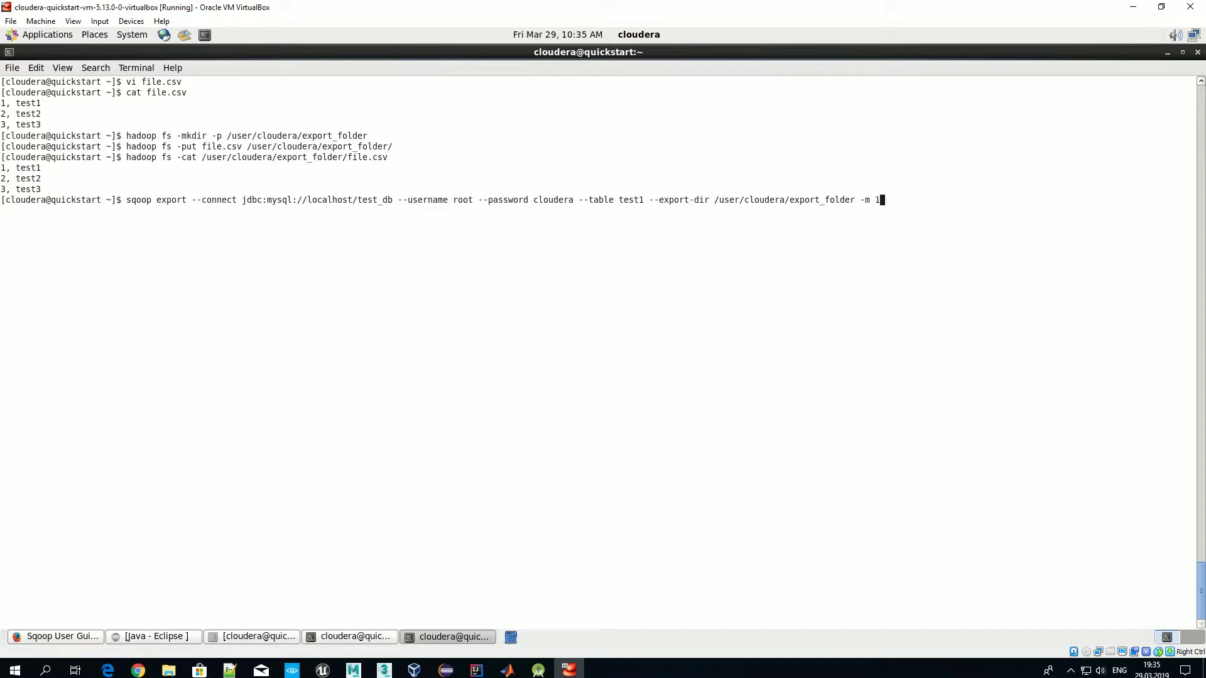
pyautogui.moveTo(897, 228)
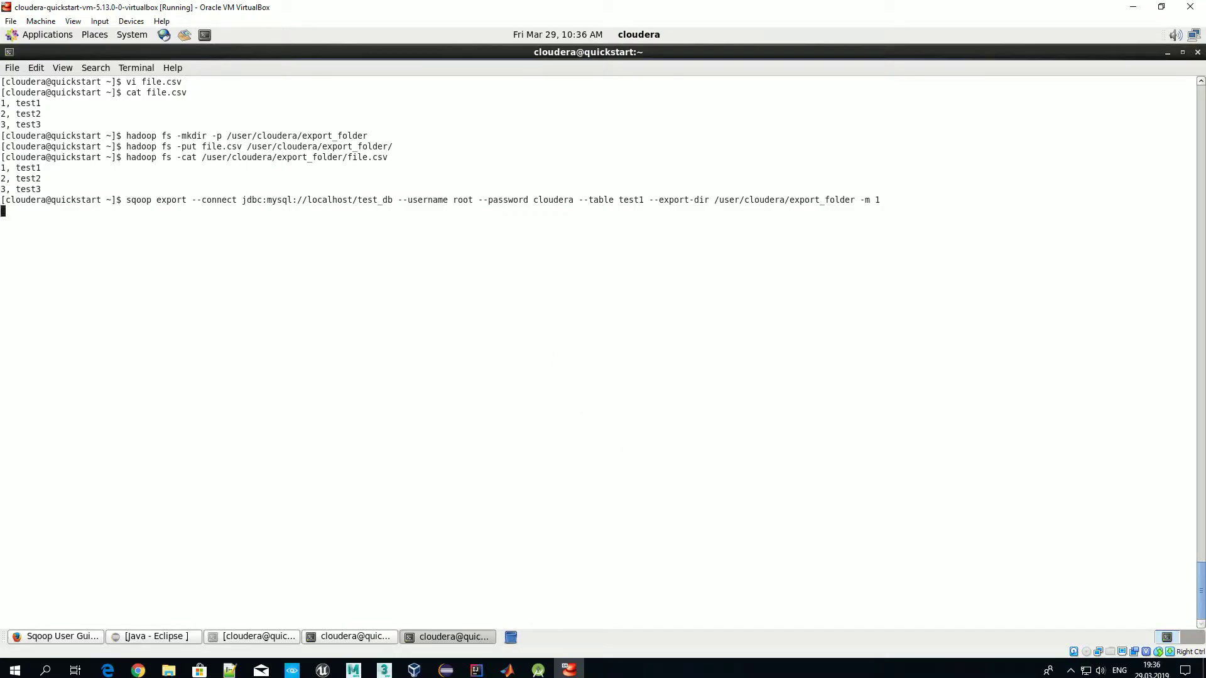
# Execute the sqoop export and let the MapReduce job finish, reporting 3 records exported
pyautogui.press('Return')
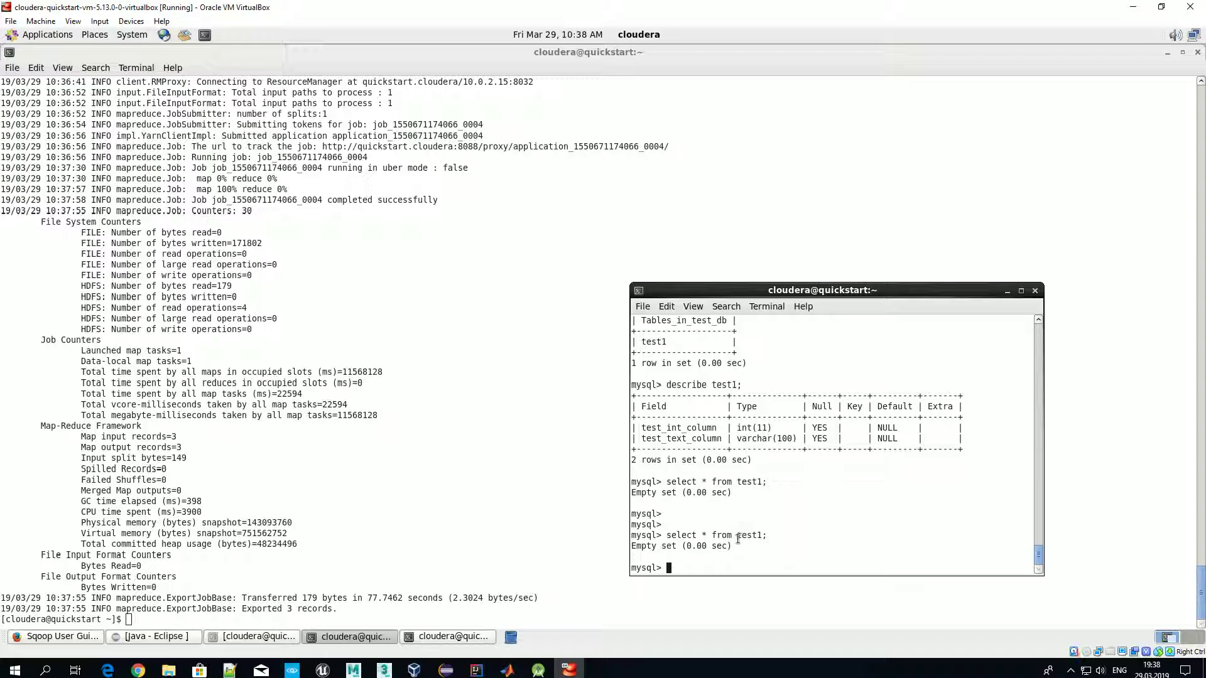
# Focus the main terminal and scroll back through the earlier sqoop export logs
pyautogui.doubleClick(643, 546)
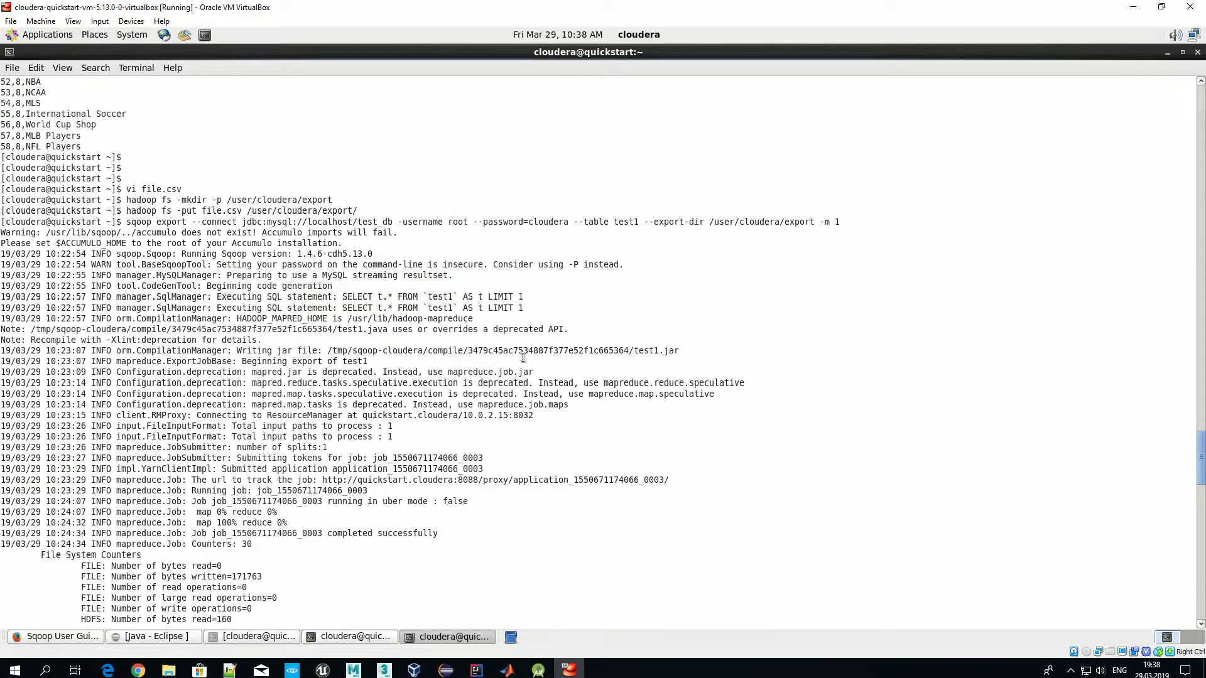
pyautogui.scroll(-3)
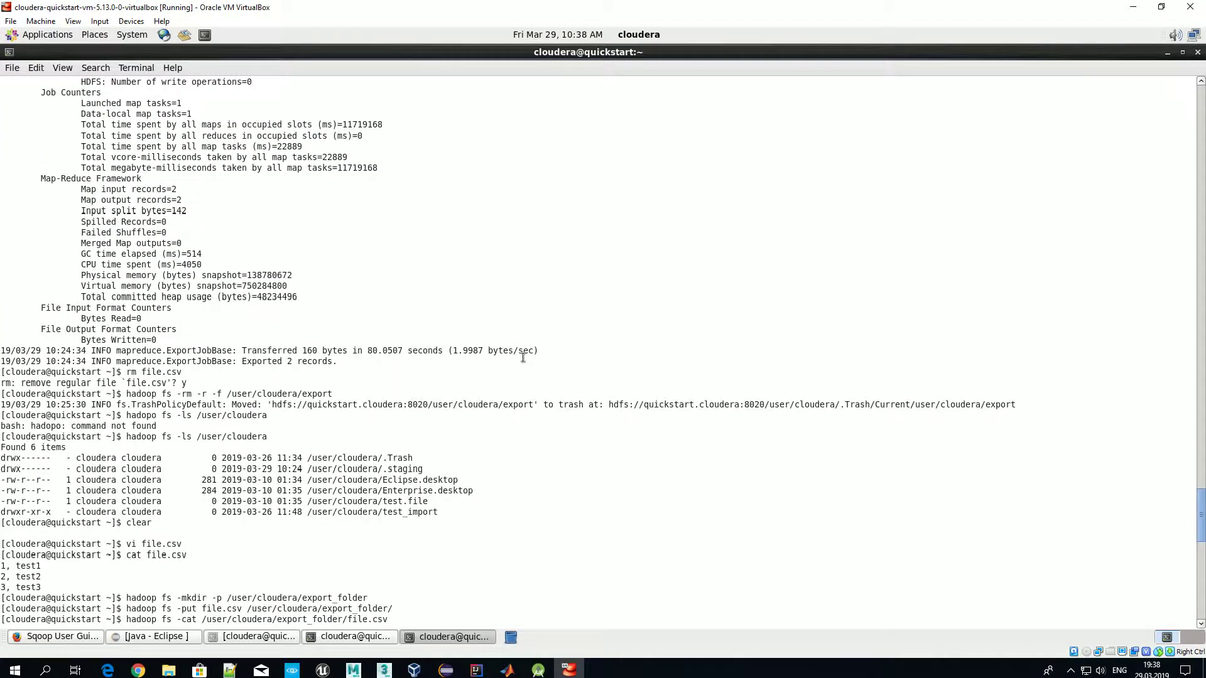
pyautogui.press('Return')
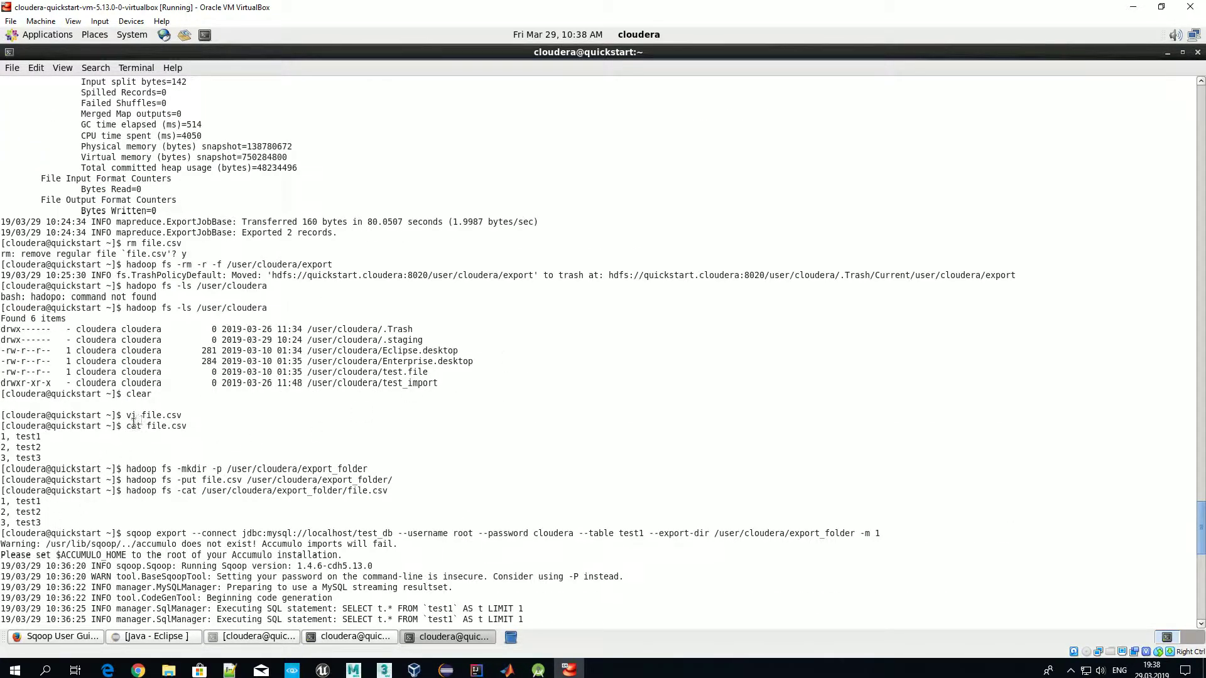